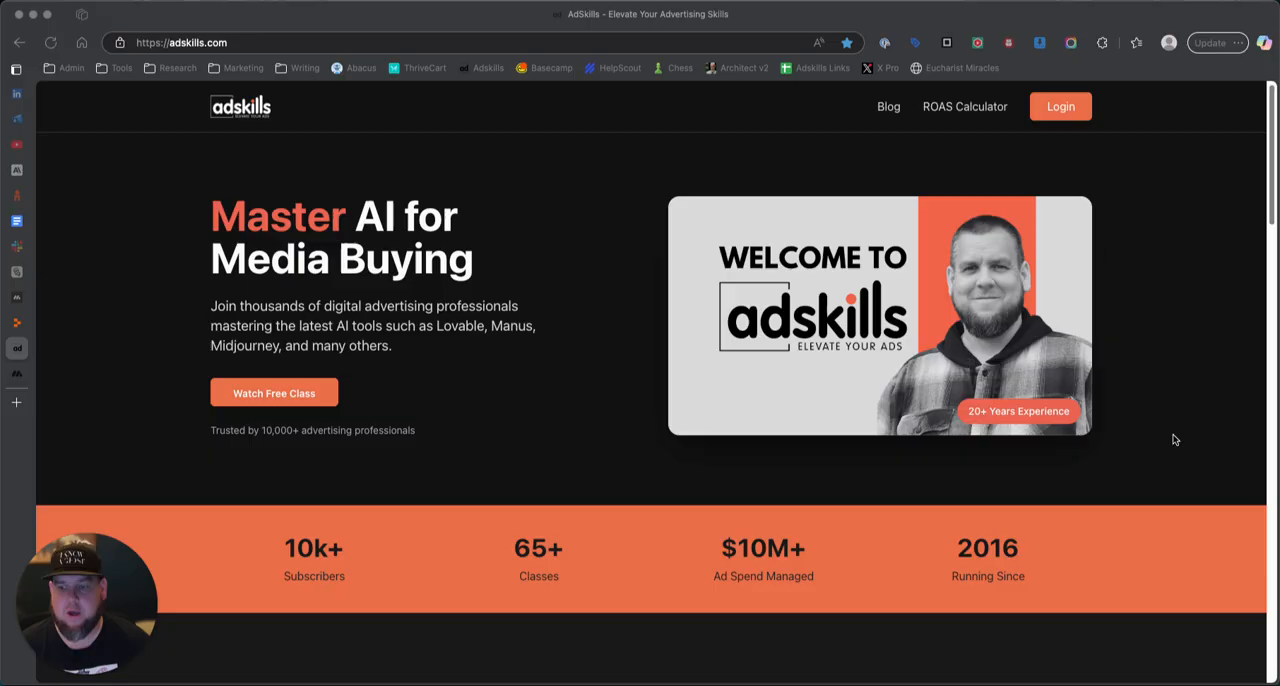
mouse_move(438, 516)
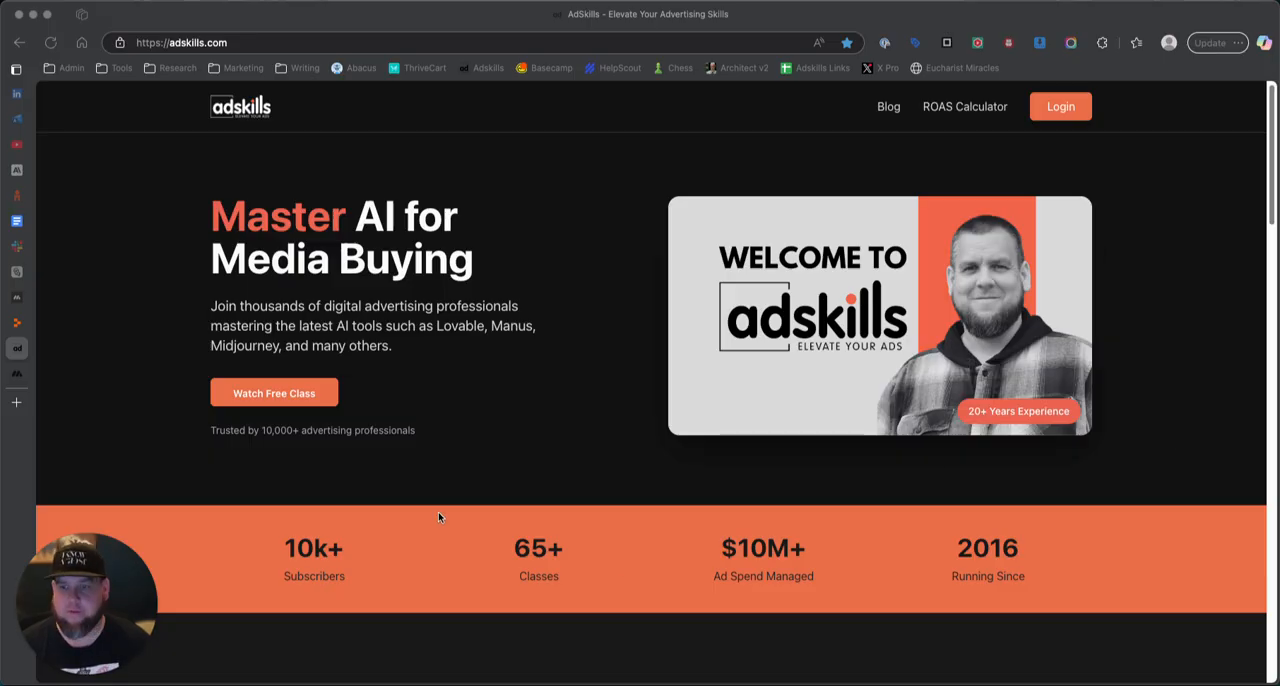
Reach the footer and enter Blog Administration from the Blog Admin link
scroll("down", 3)
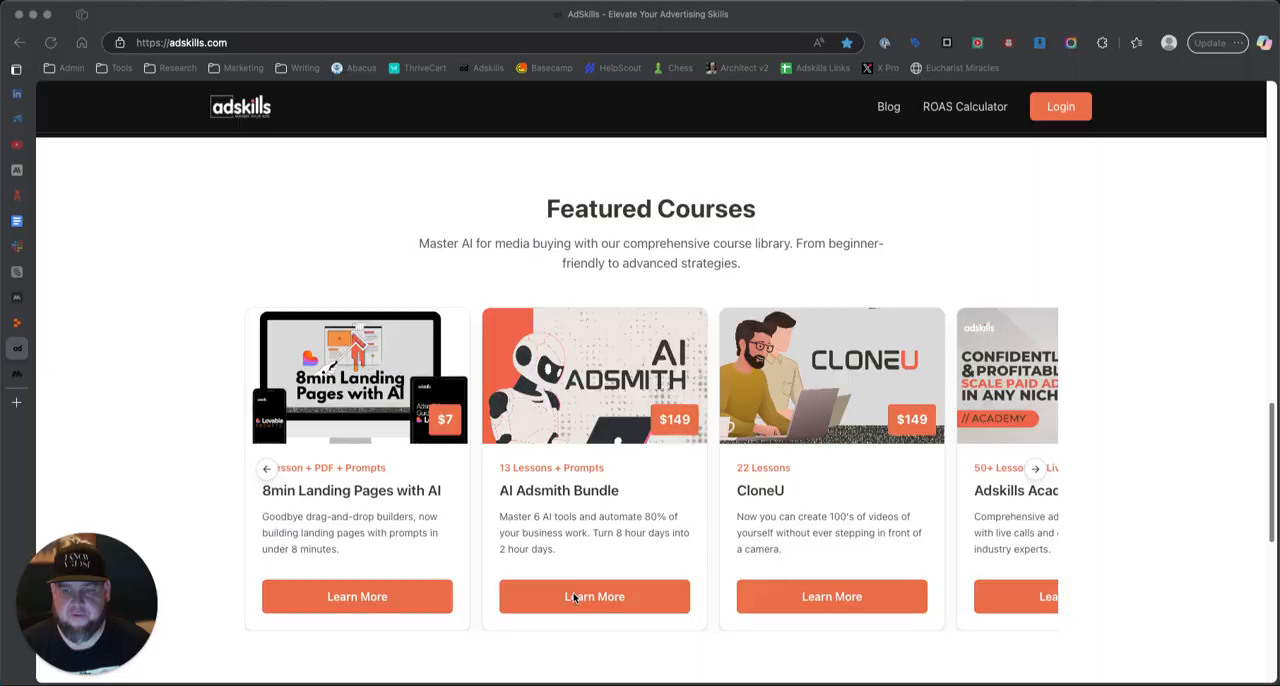
scroll("down", 3)
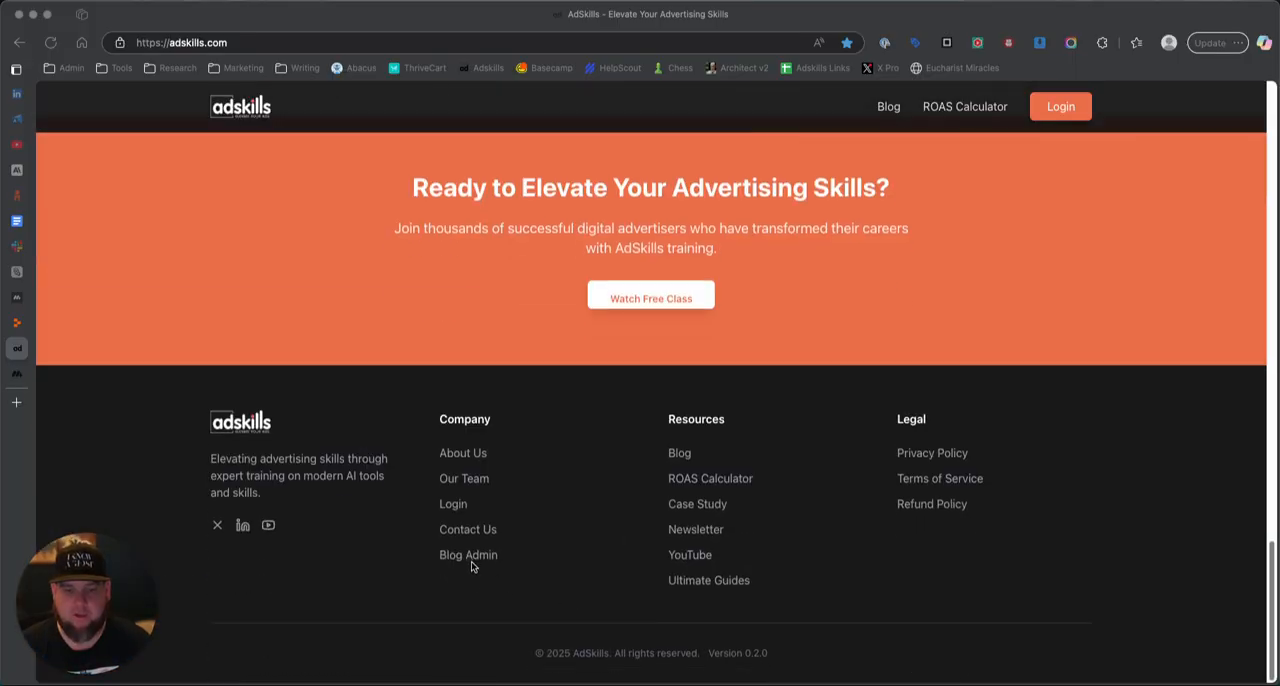
left_click(468, 556)
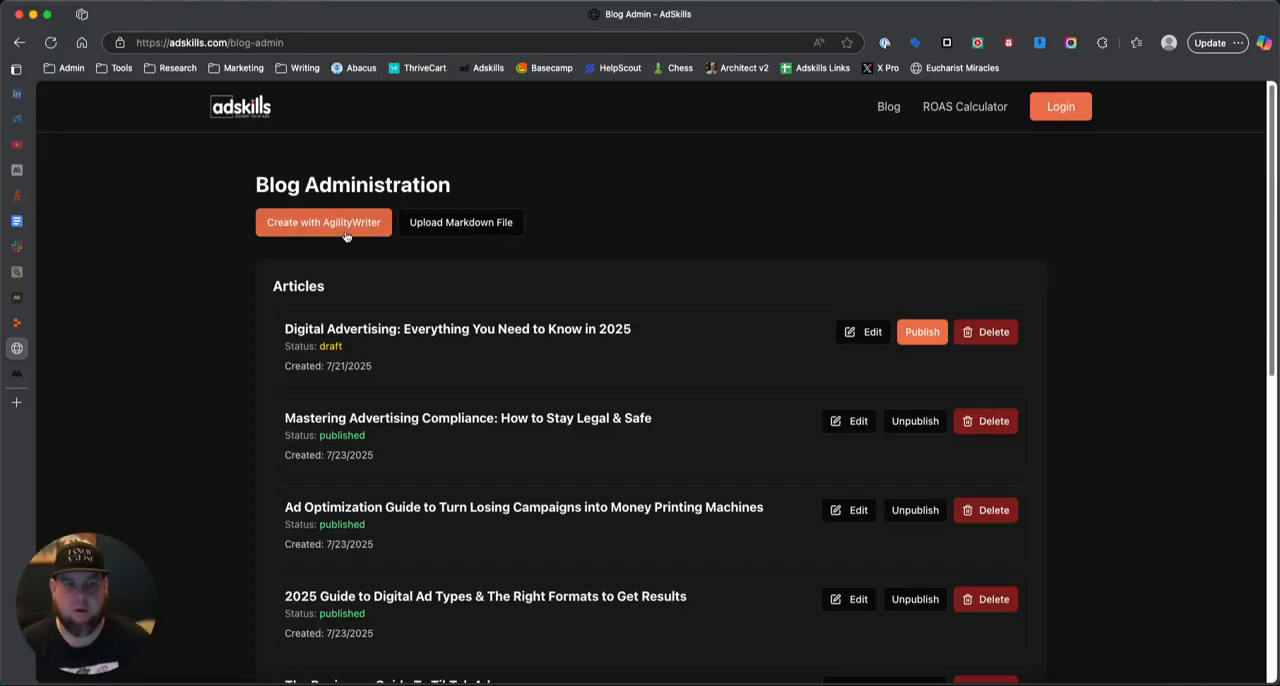
mouse_move(460, 222)
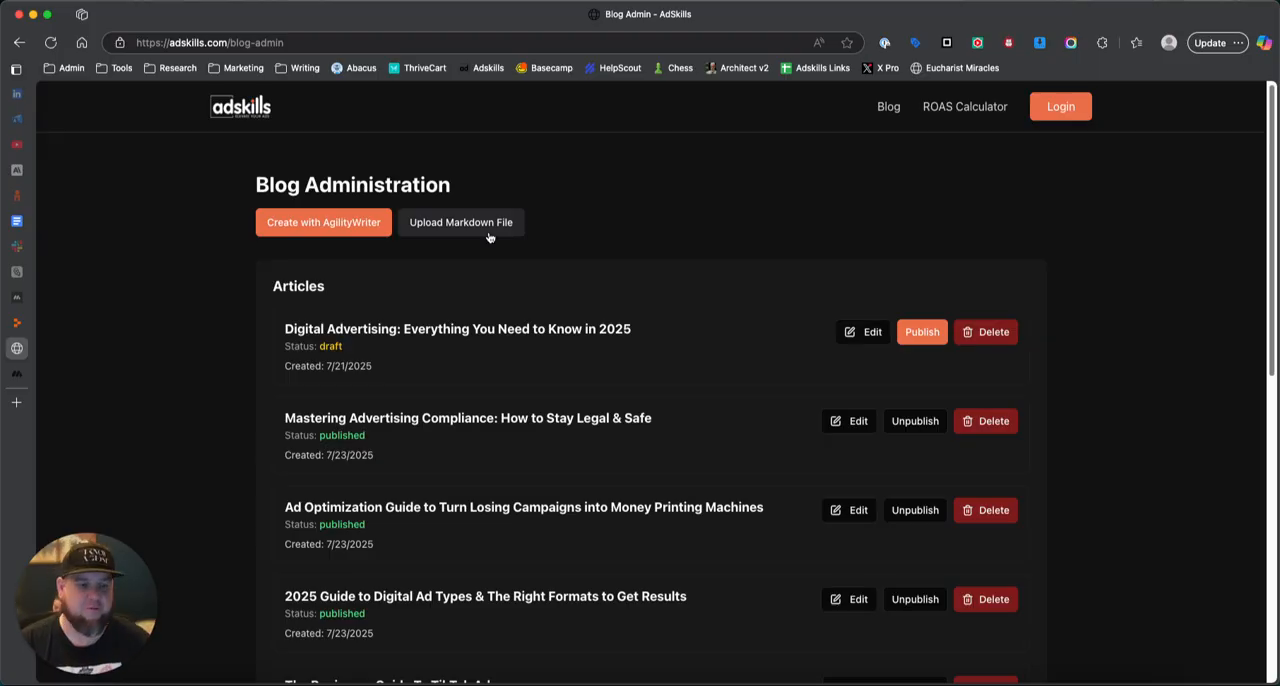
Browse the Articles list of published and draft posts down to the bottom
scroll("down", 3)
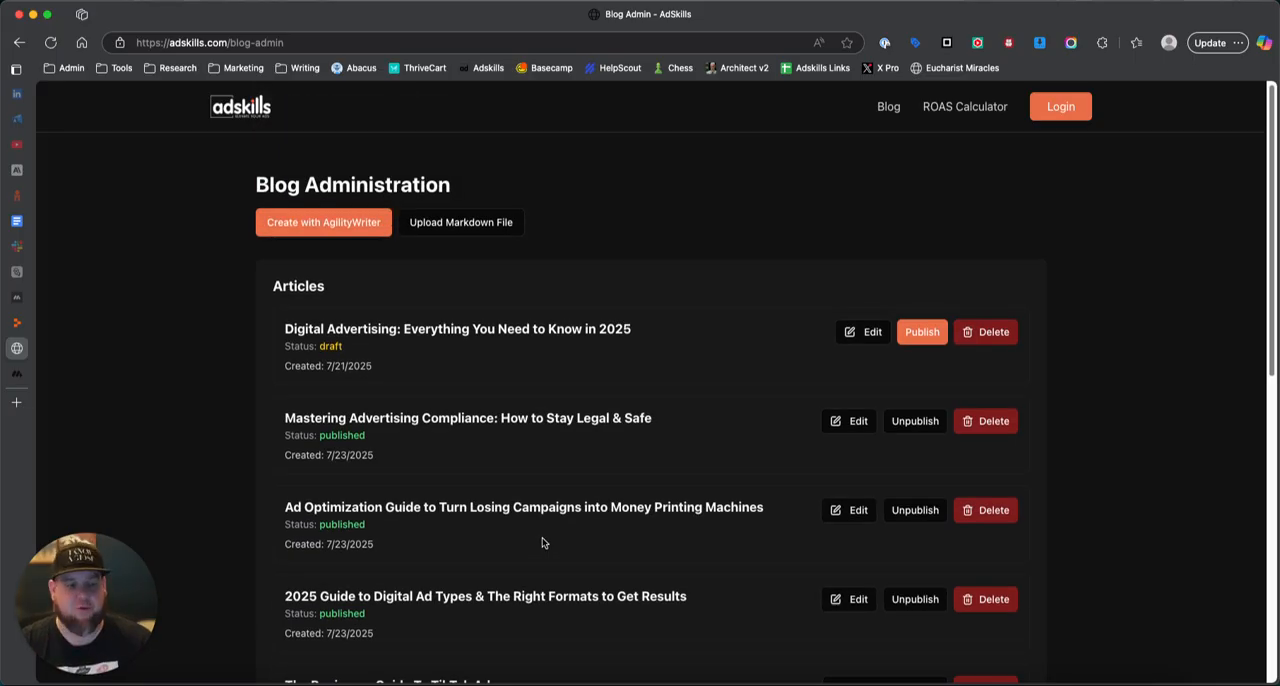
scroll("down", 3)
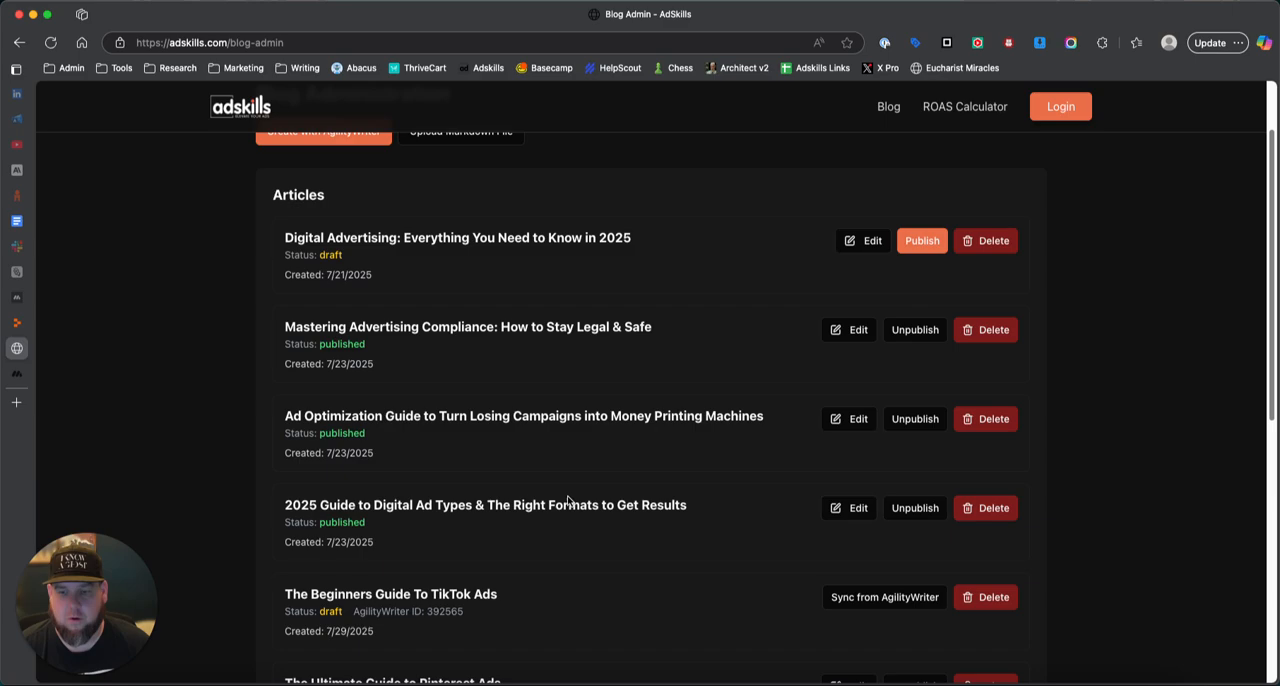
scroll("down", 3)
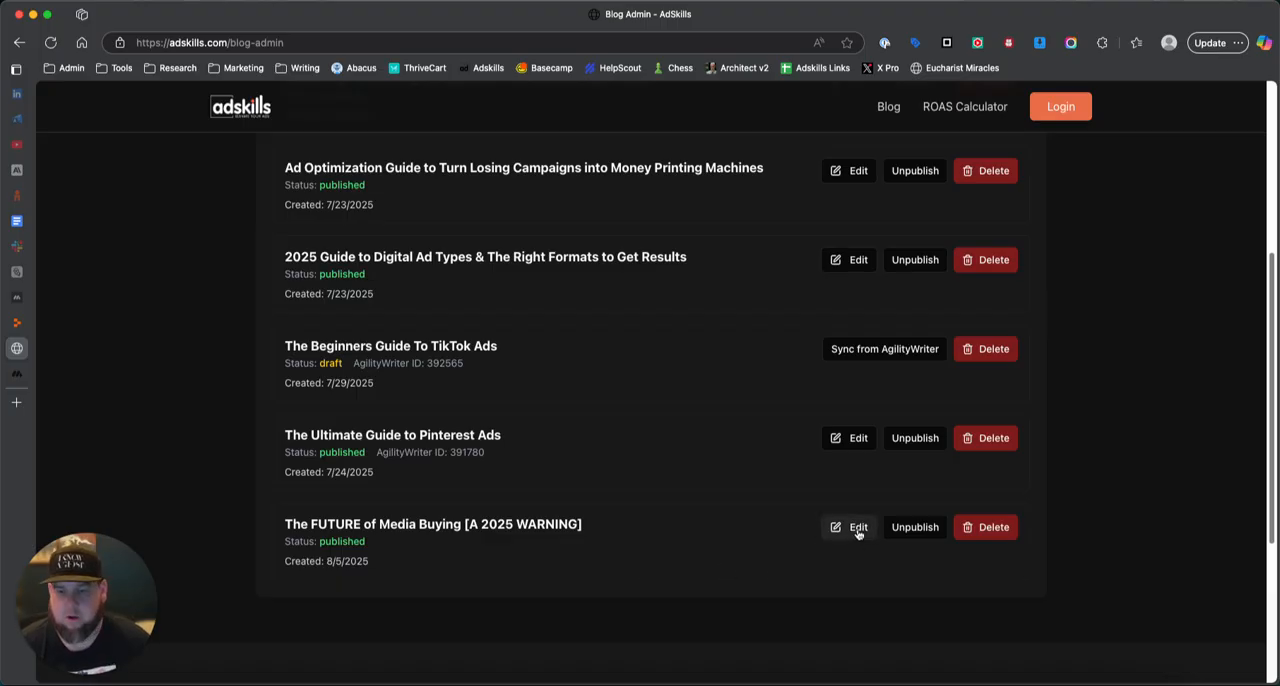
left_click(852, 528)
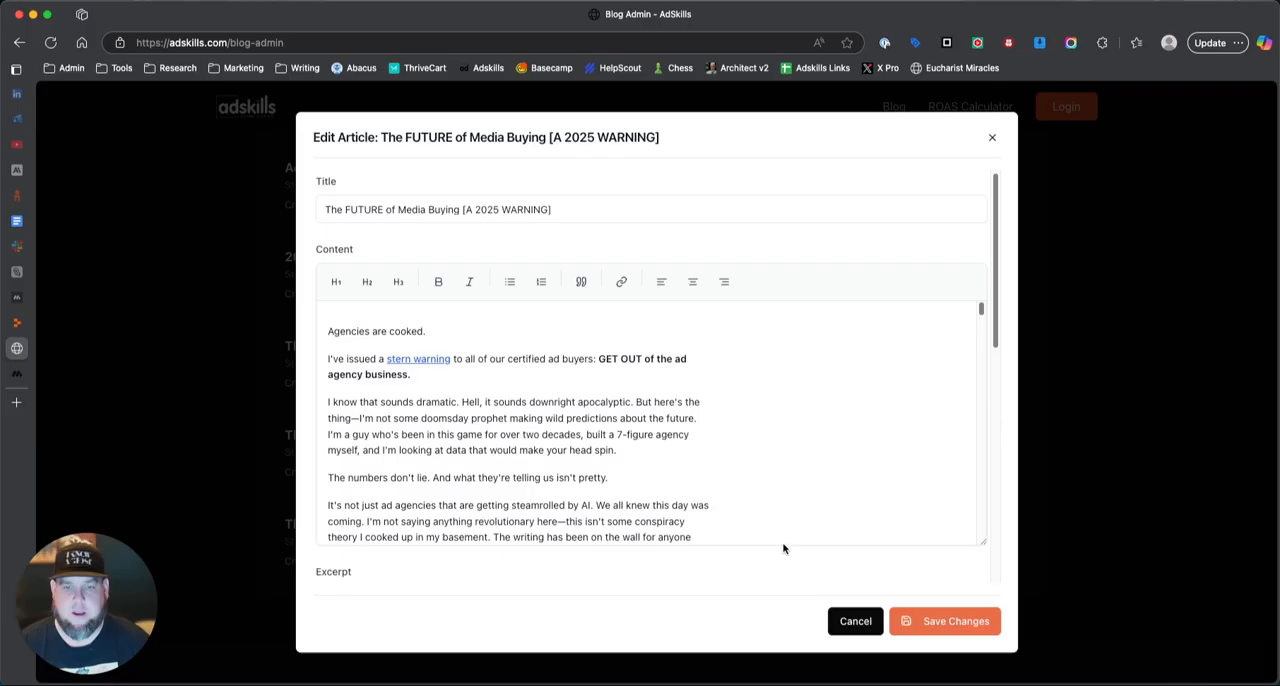
mouse_move(724, 452)
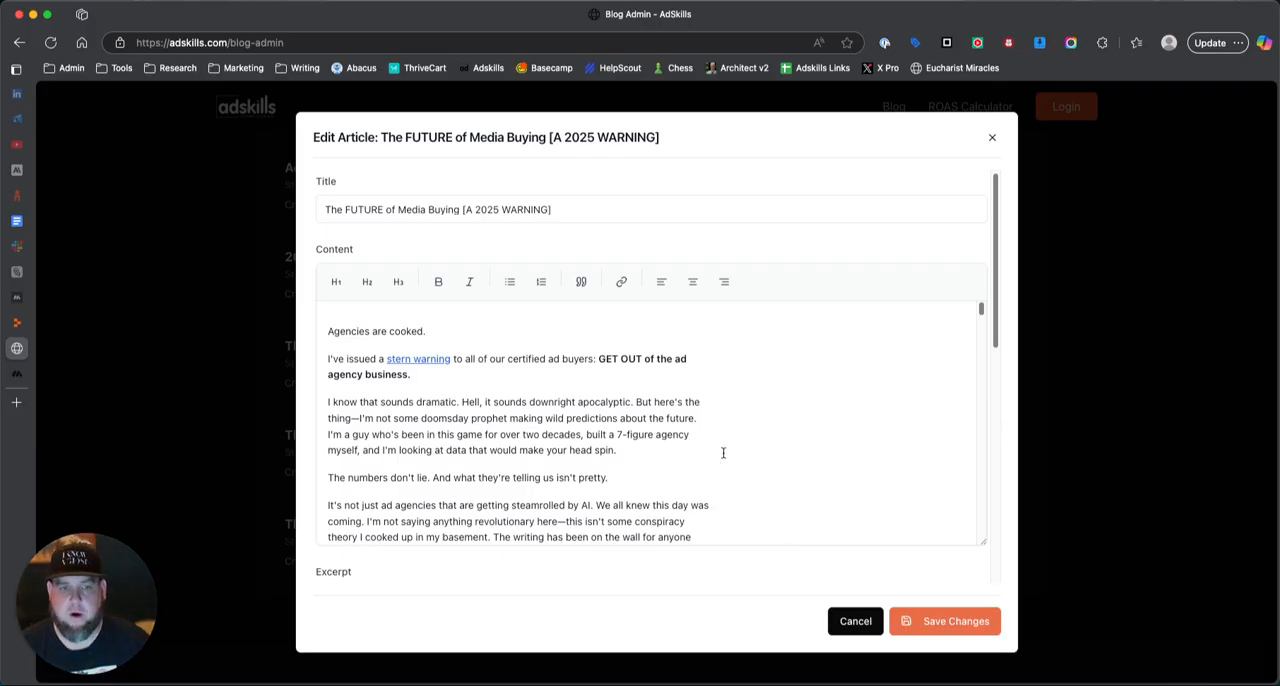
mouse_move(716, 248)
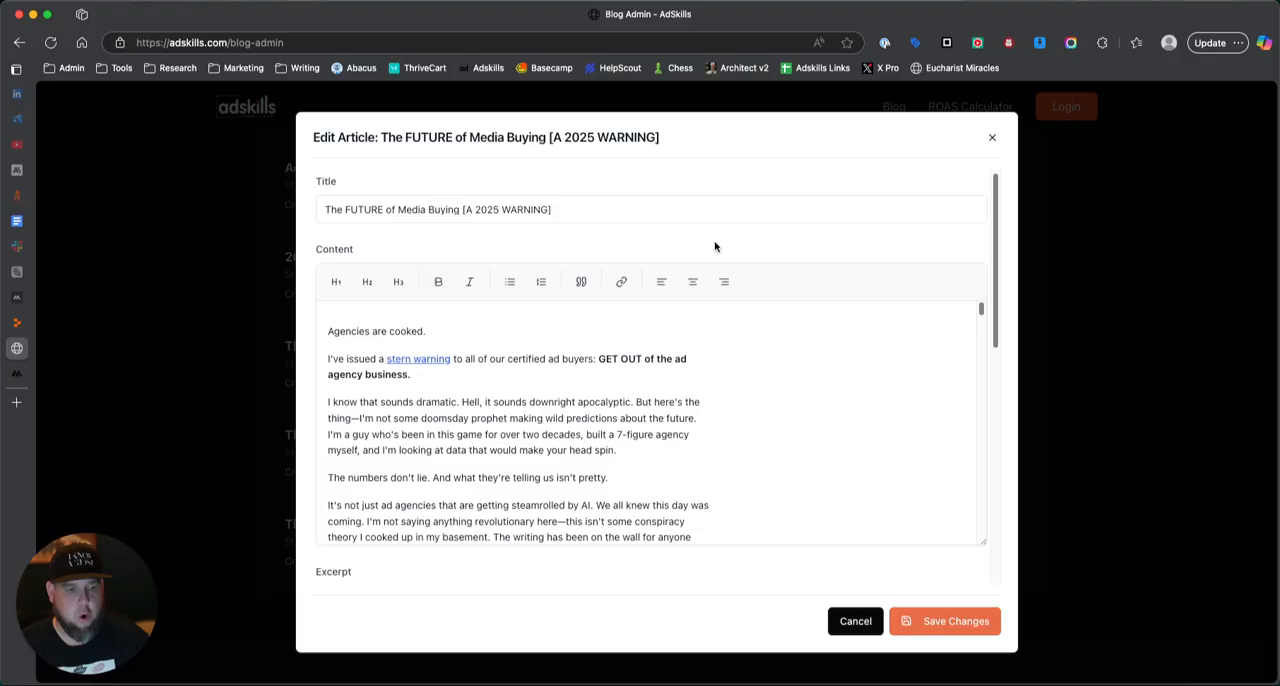
mouse_move(1100, 472)
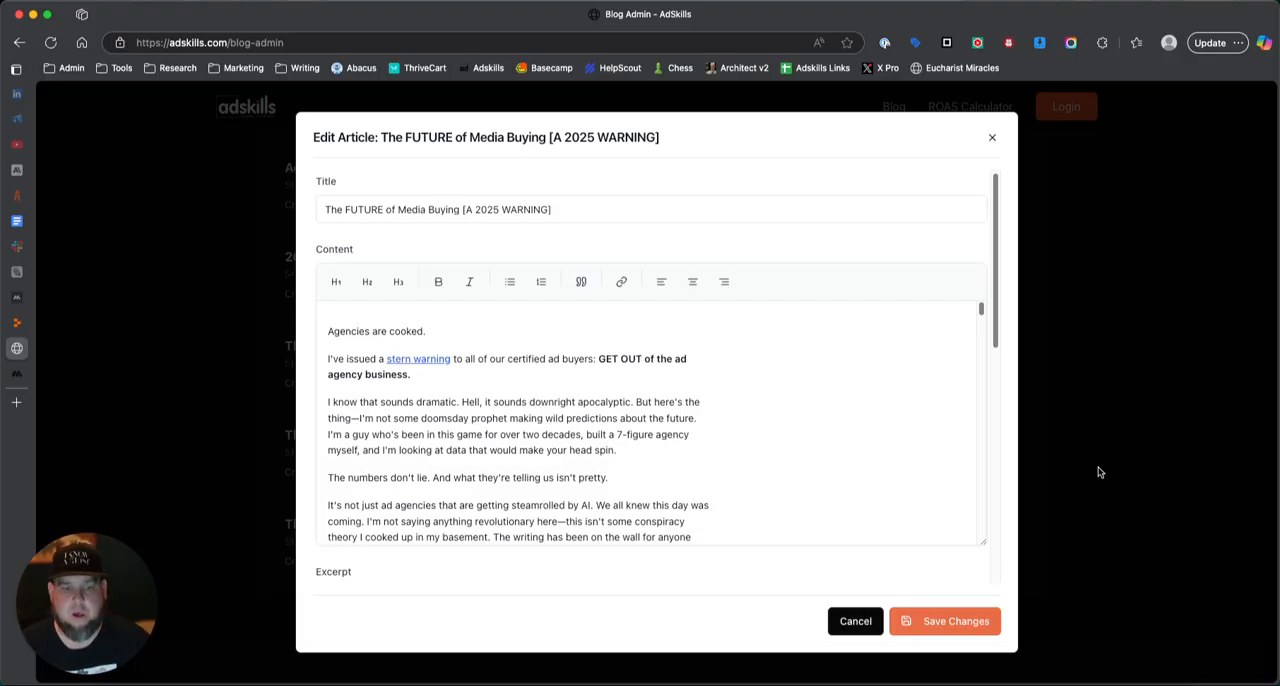
mouse_move(828, 344)
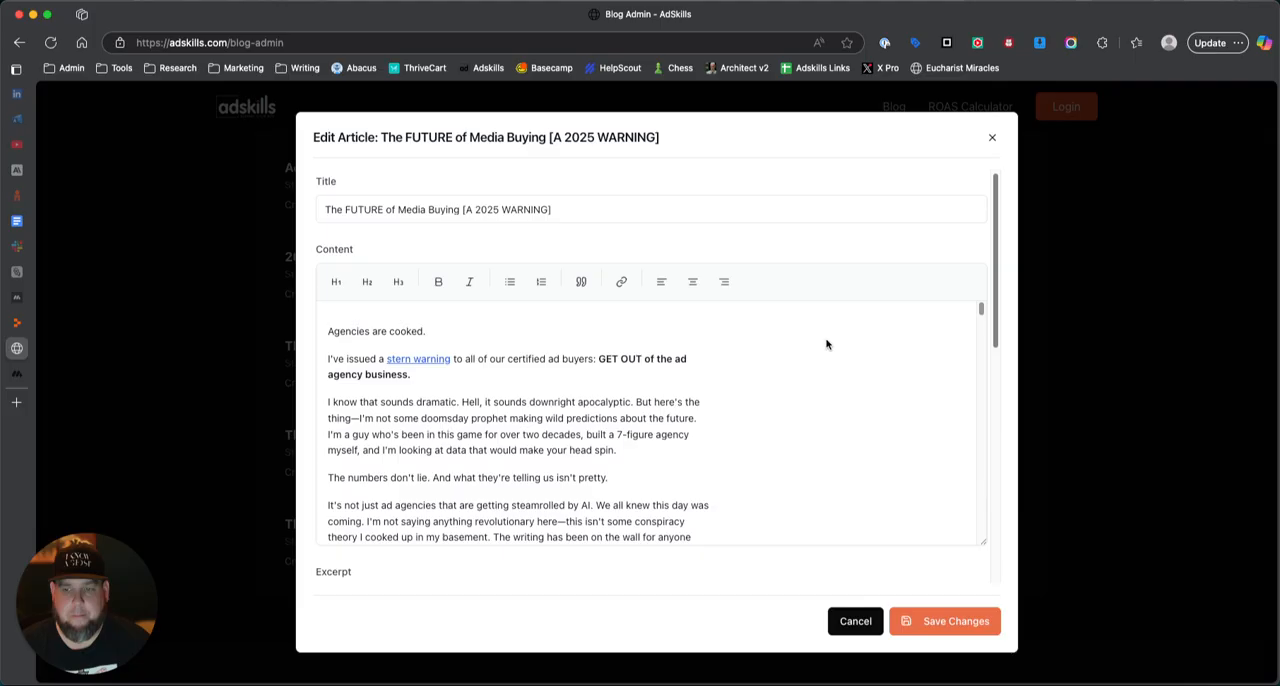
mouse_move(896, 402)
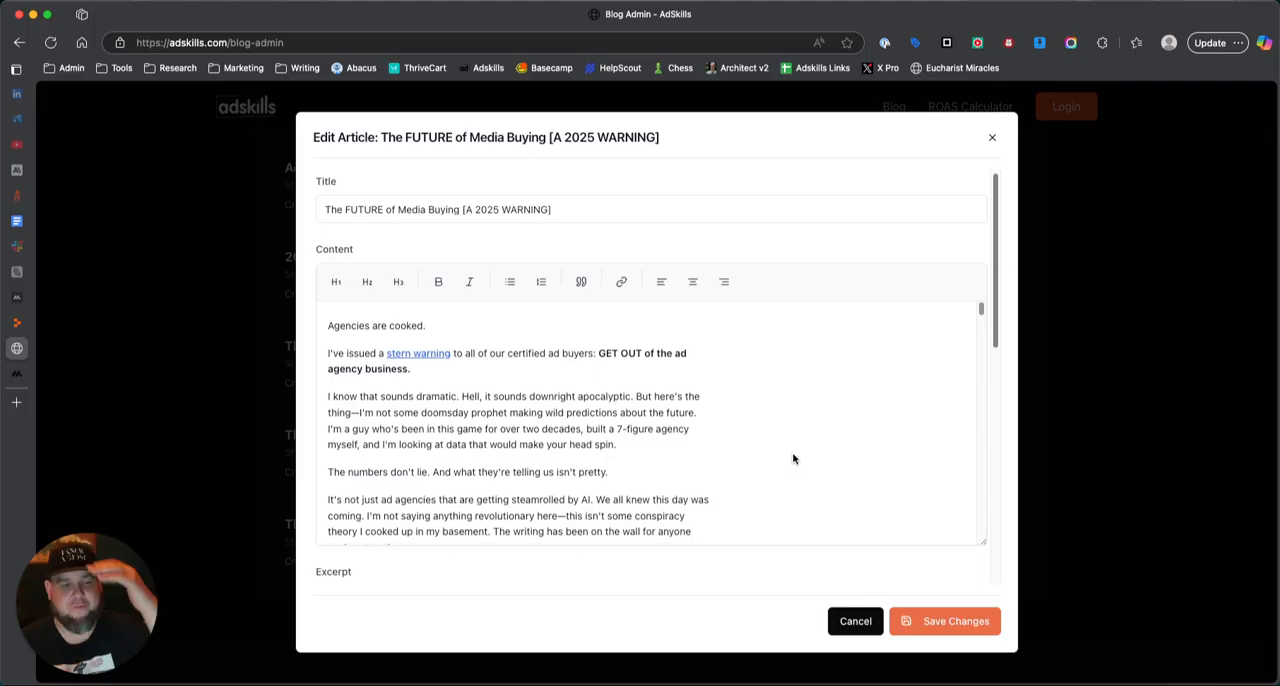
scroll("down", 3)
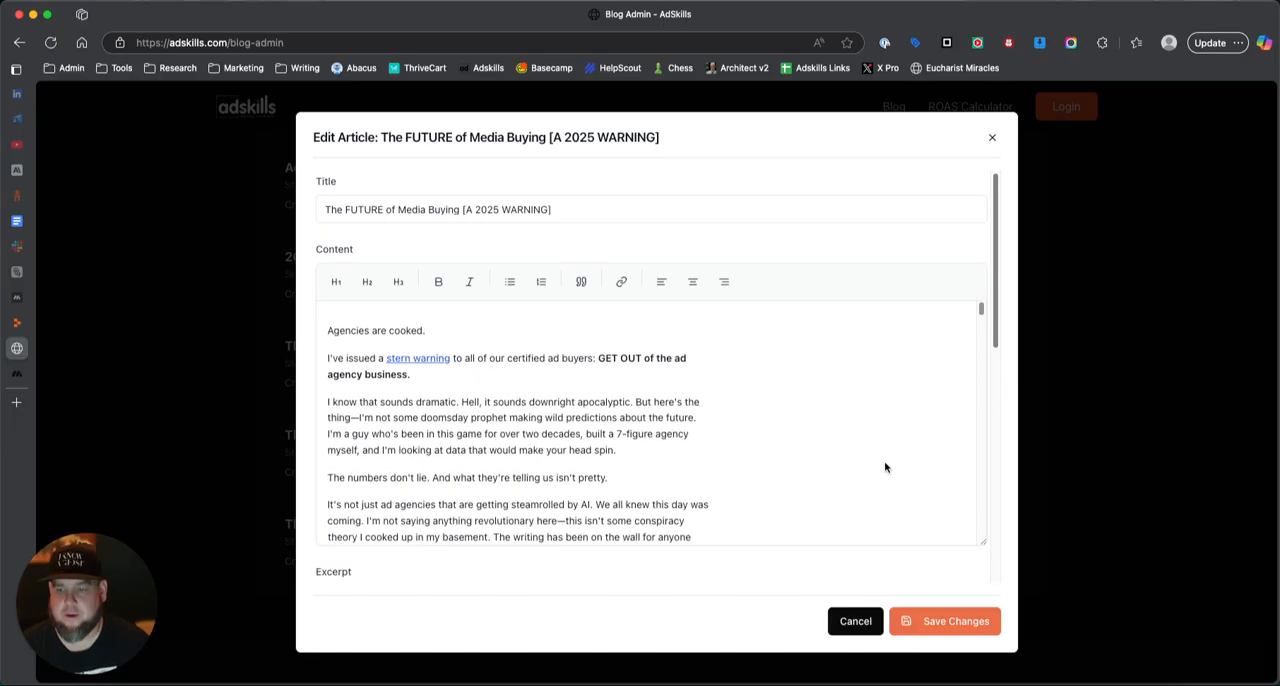
scroll("down", 3)
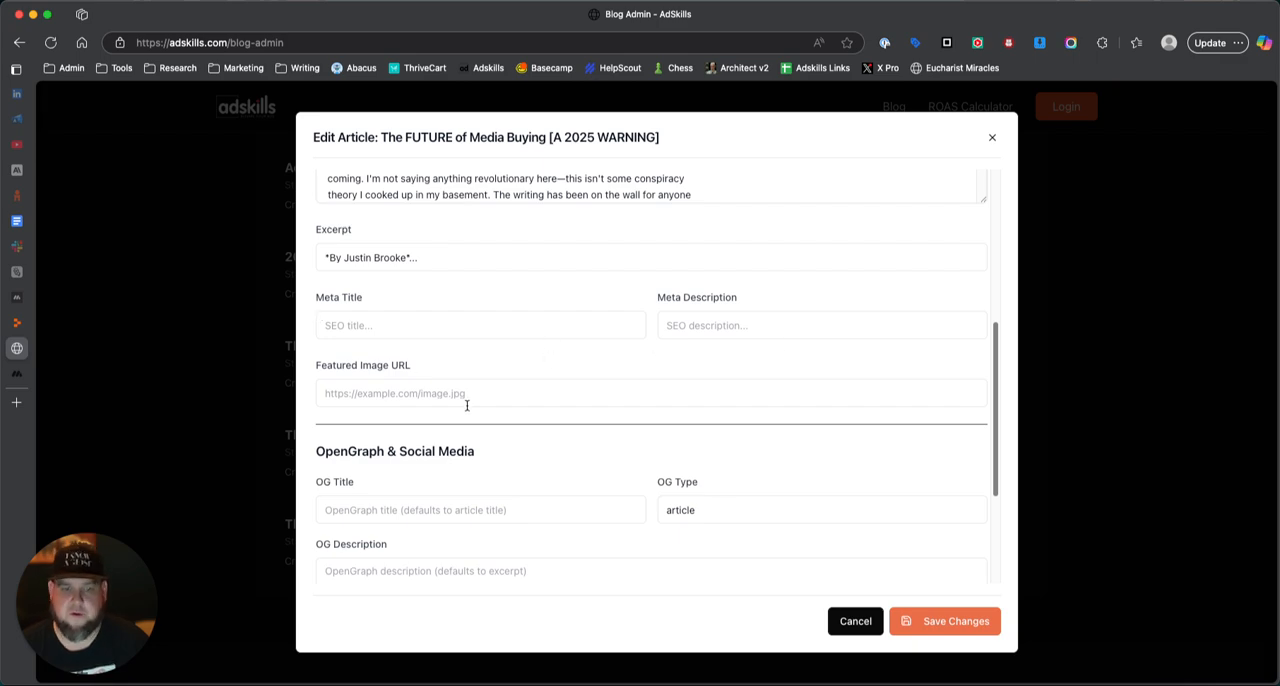
scroll("down", 3)
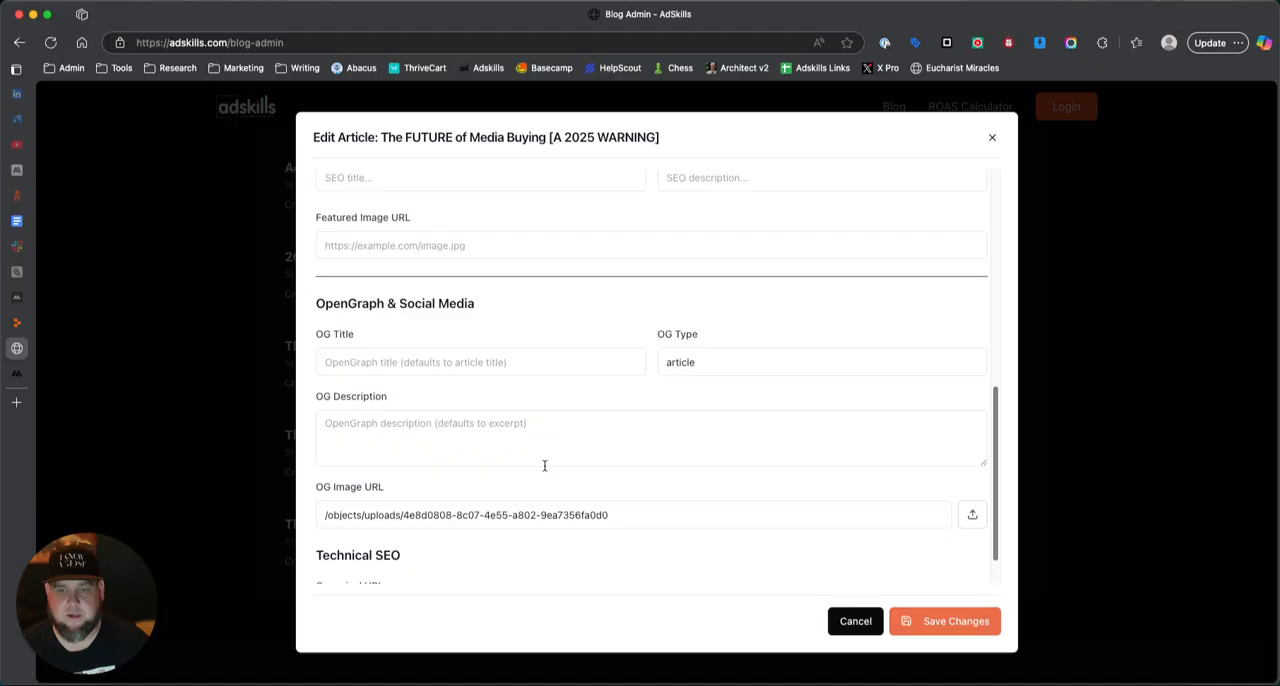
scroll("down", 3)
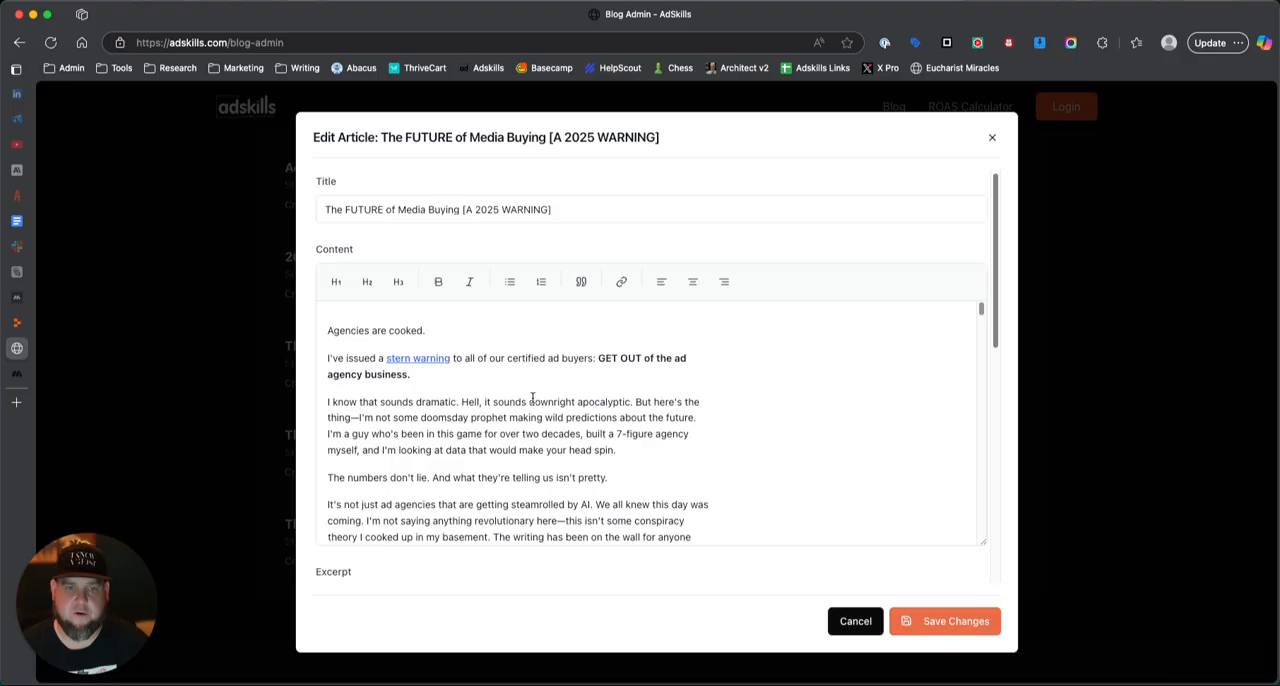
scroll("down", 3)
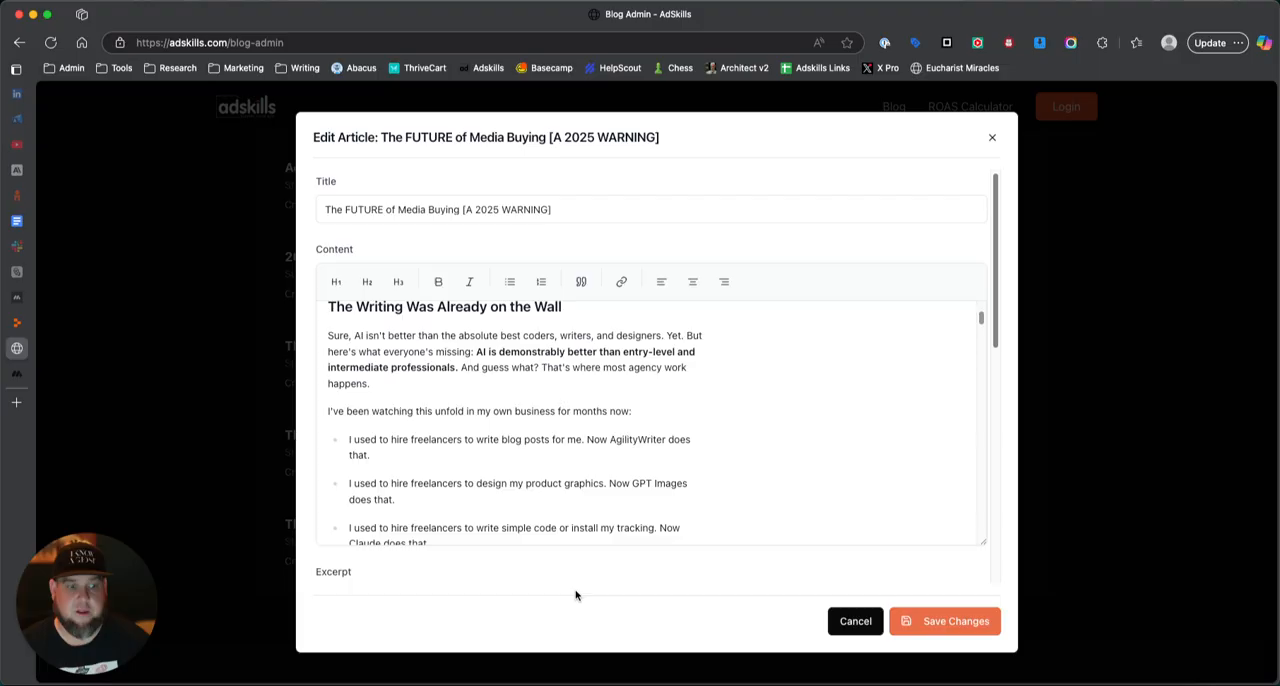
mouse_move(760, 570)
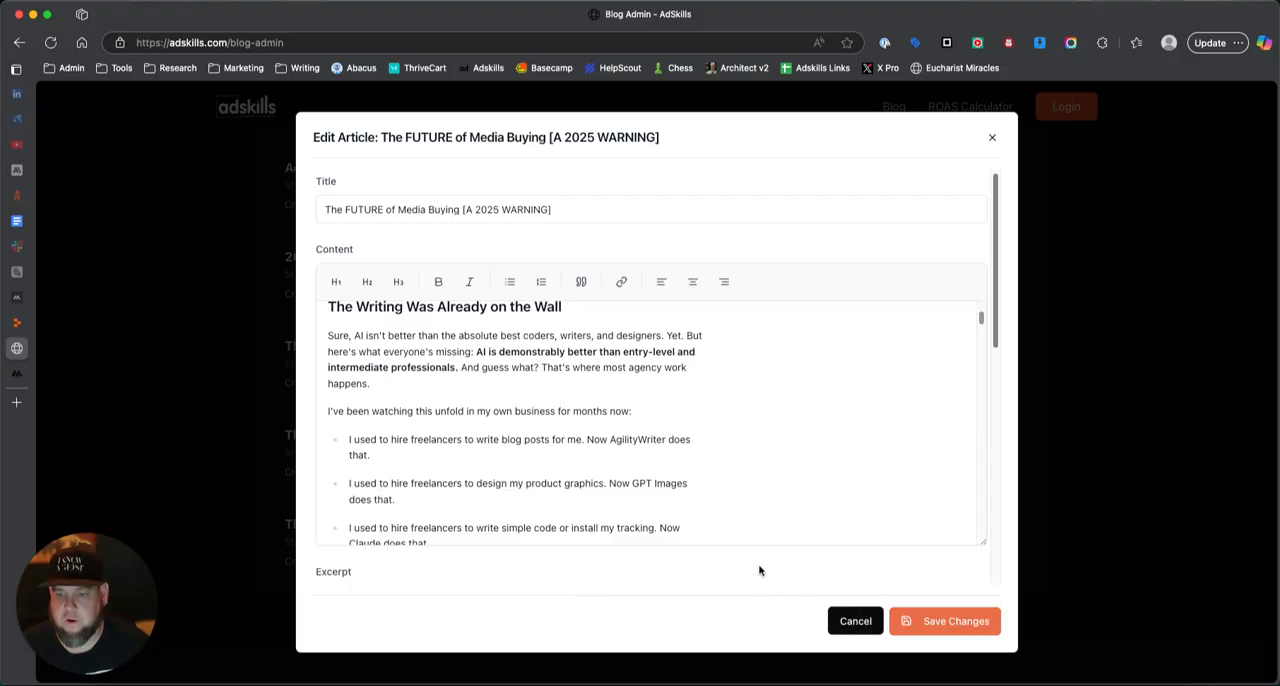
scroll("down", 3)
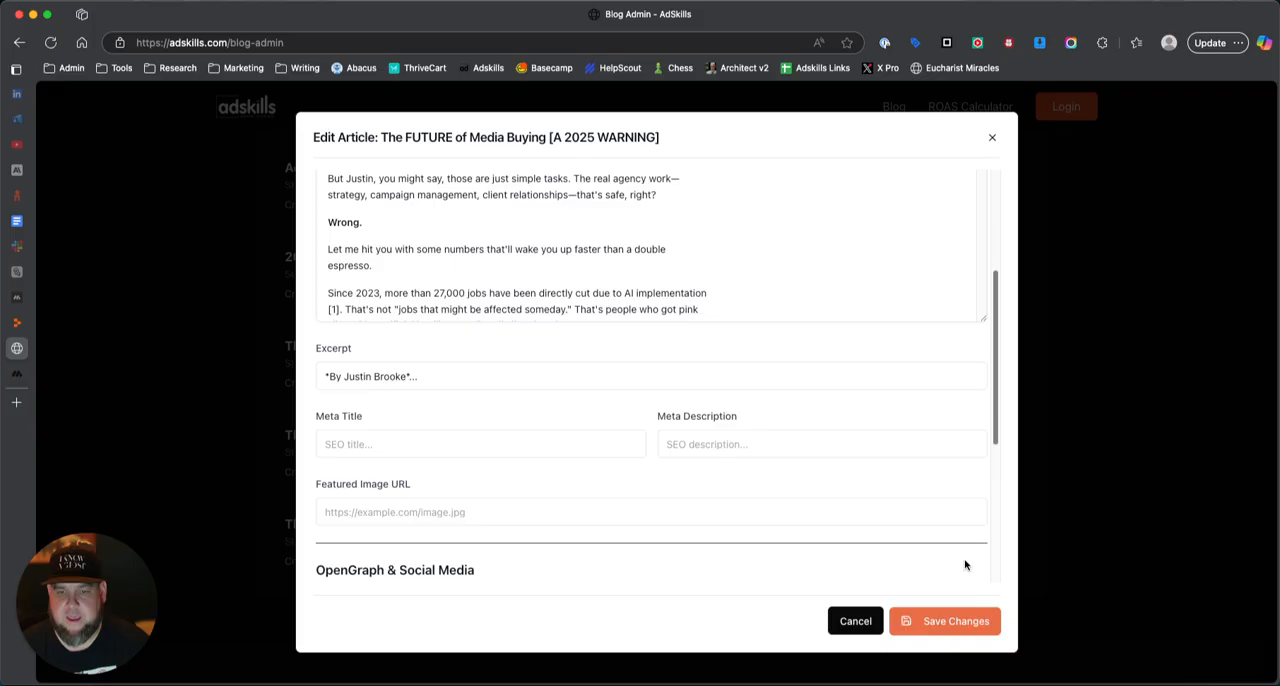
scroll("up", 3)
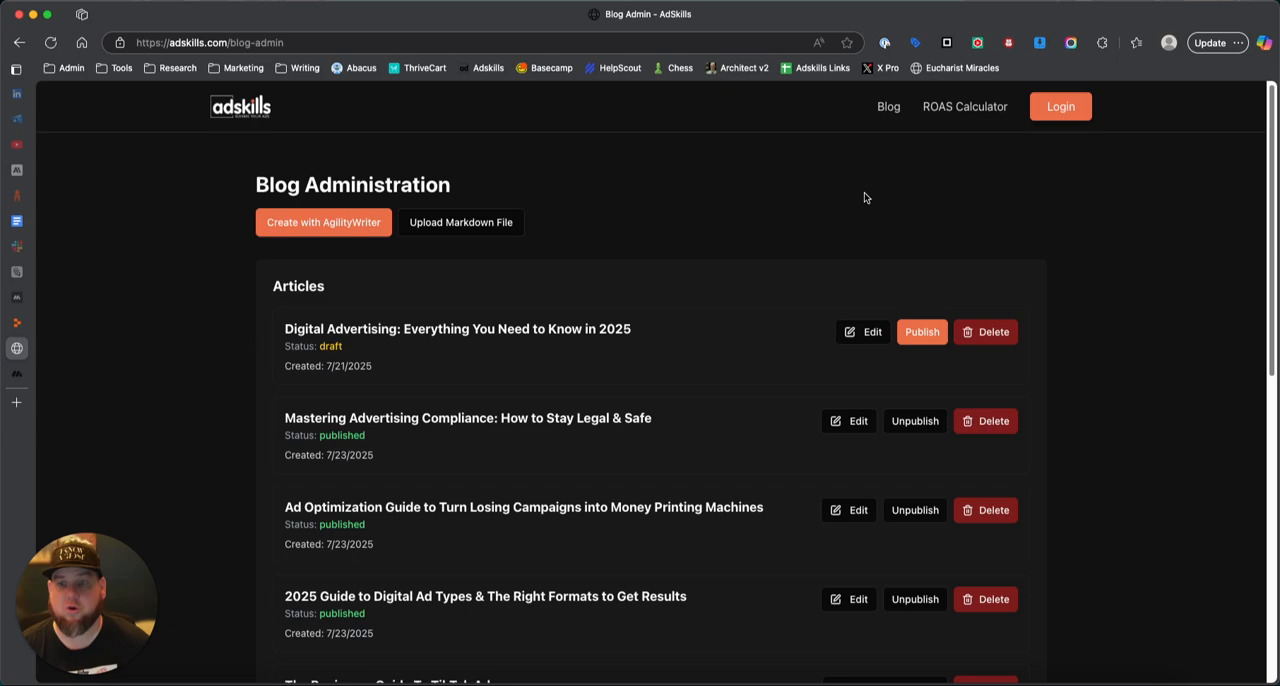
Visit the public blog page, then return to Blog Administration via the footer link
left_click(888, 108)
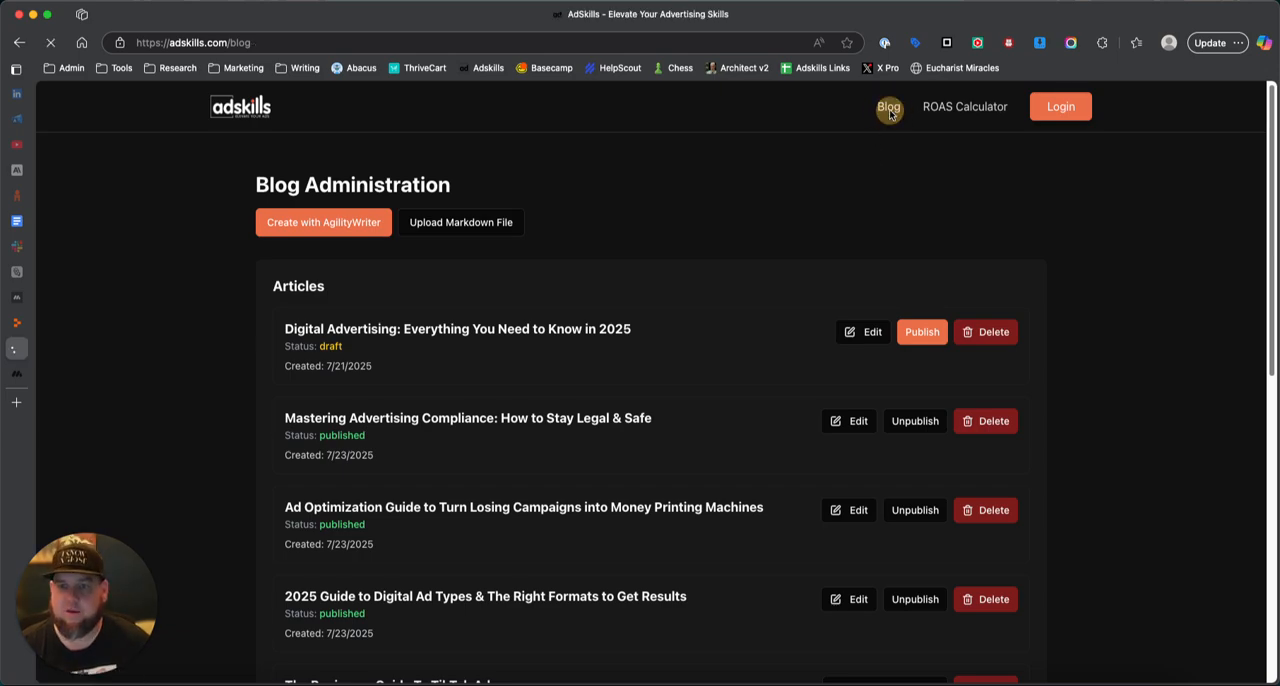
left_click(888, 106)
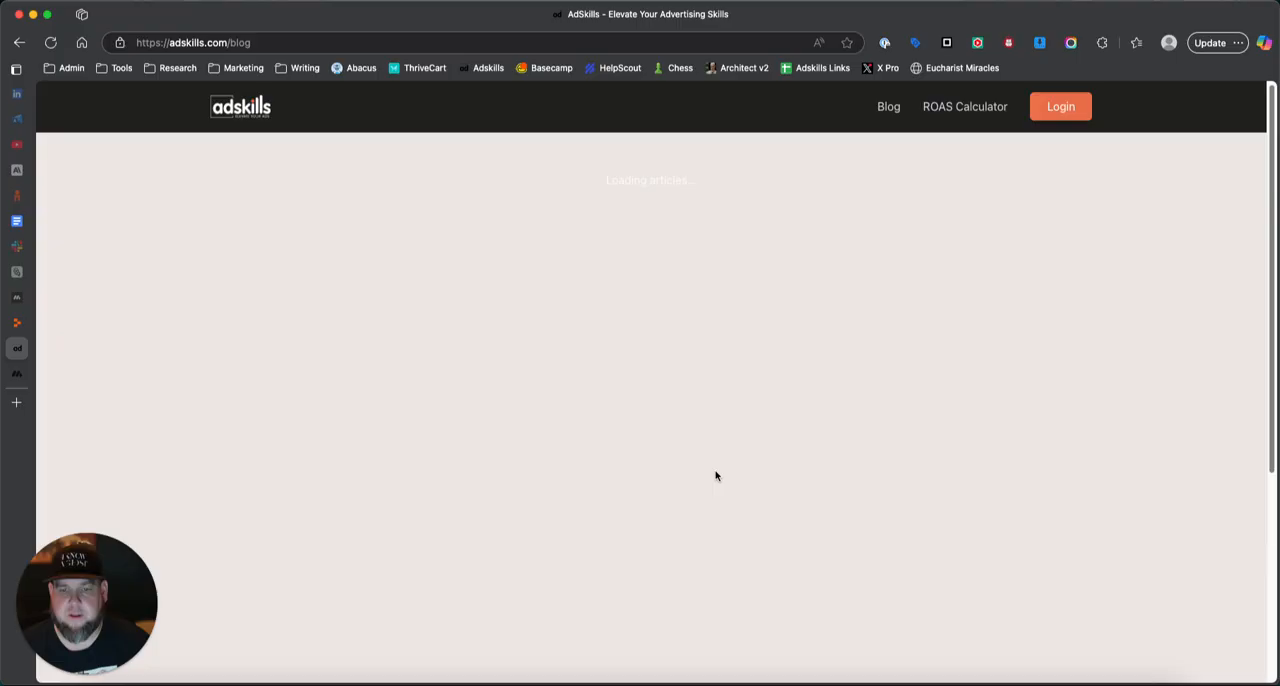
scroll("down", 3)
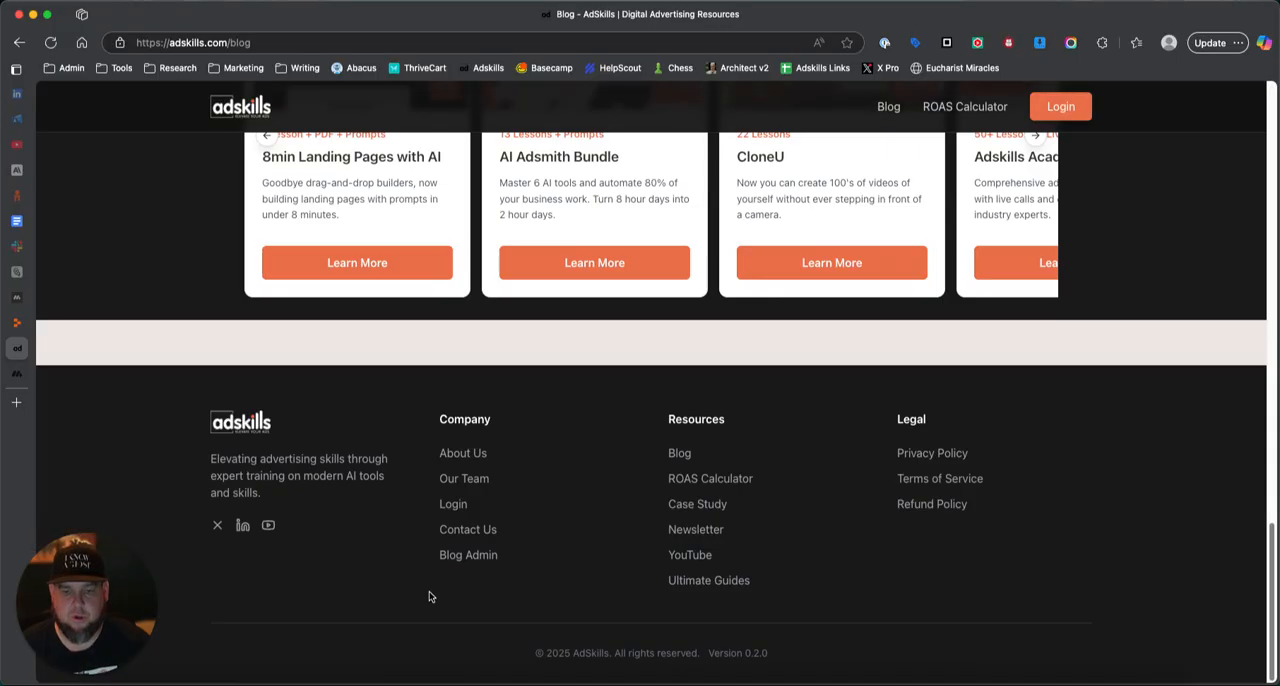
left_click(468, 556)
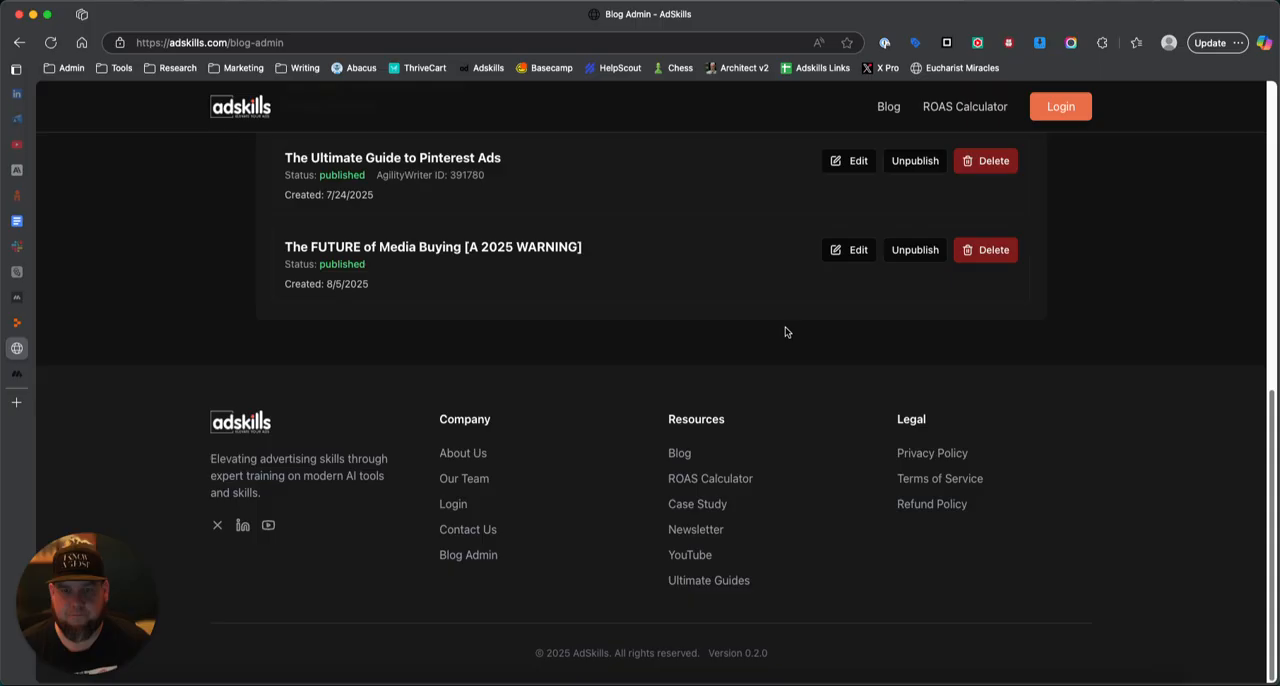
Edit 'The FUTURE of Media Buying [A 2025 WARNING]' and review its uploaded OG Image URL
left_click(856, 248)
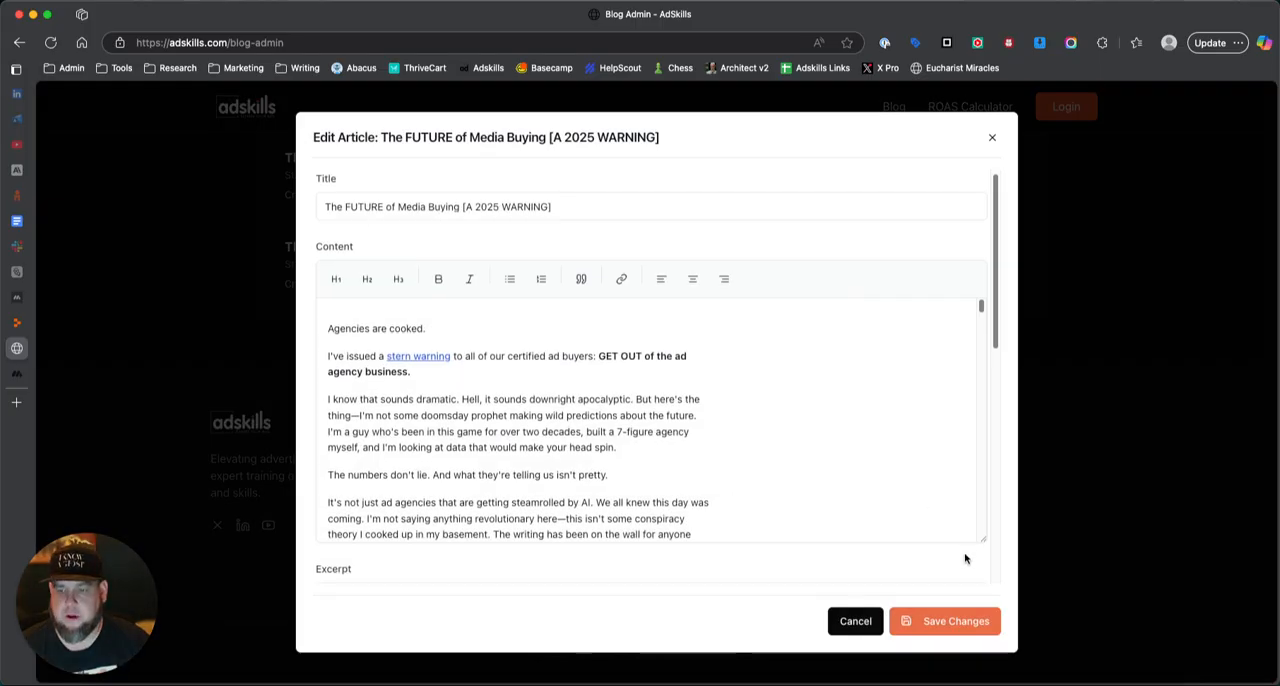
scroll("down", 3)
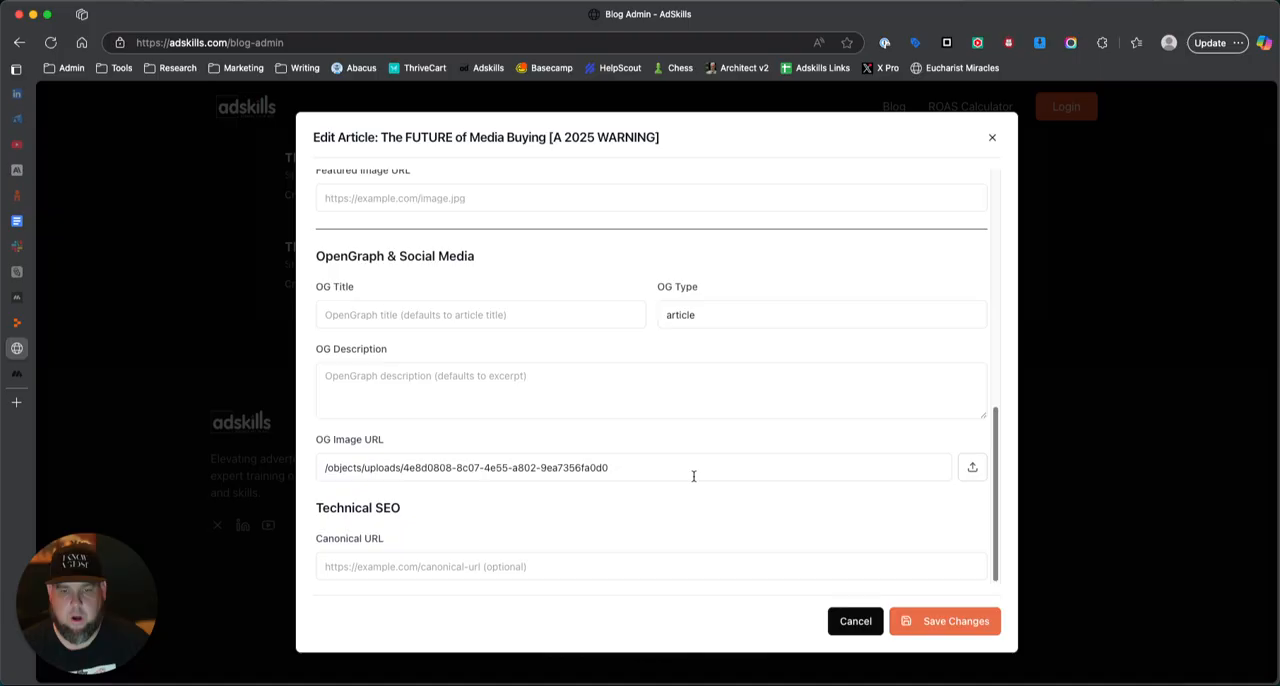
mouse_move(628, 472)
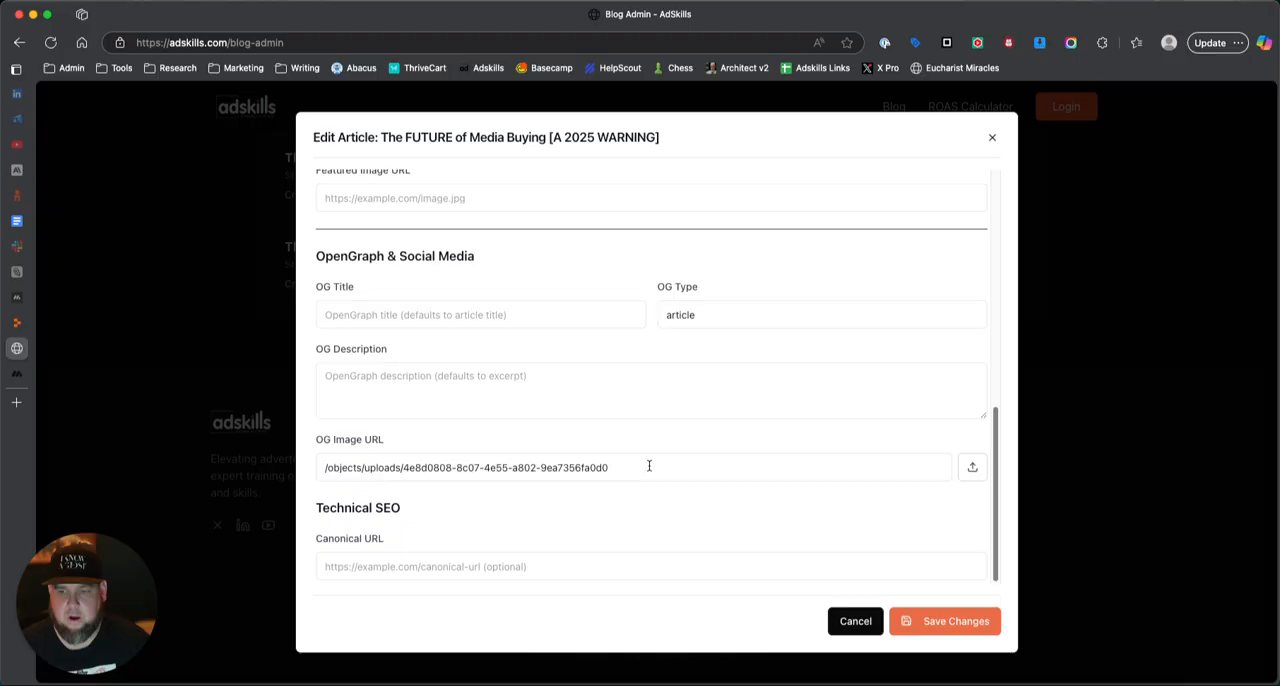
mouse_move(830, 456)
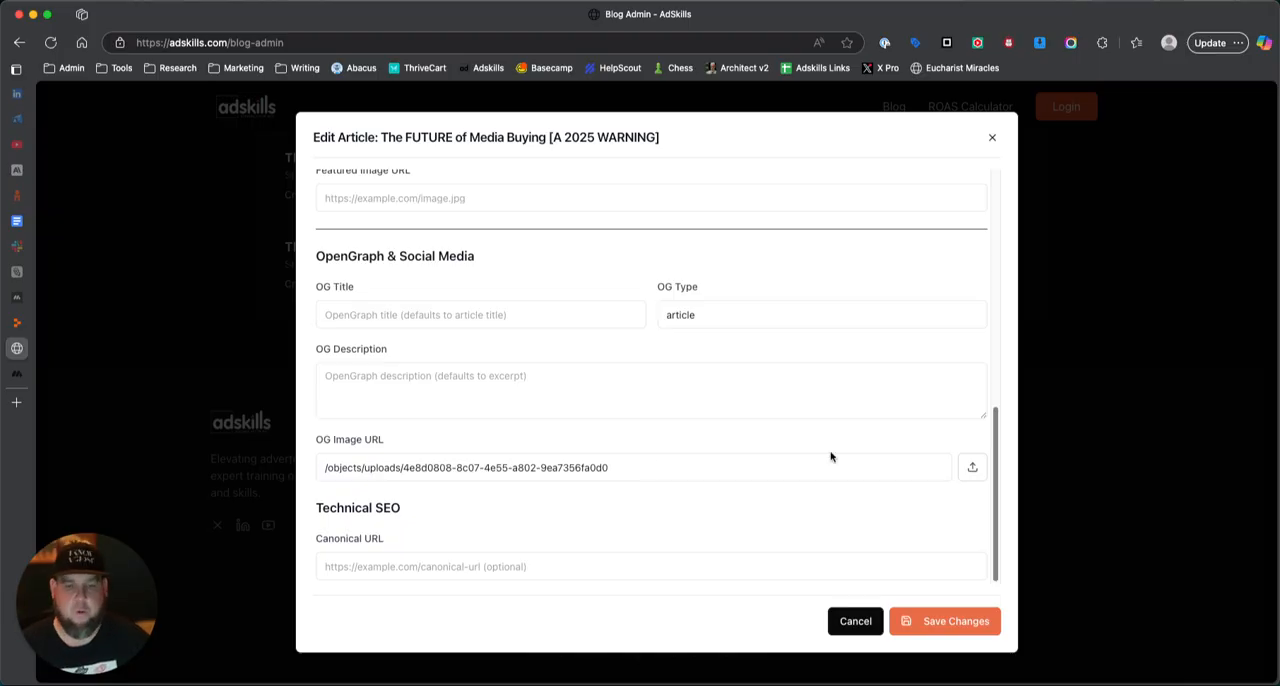
mouse_move(896, 488)
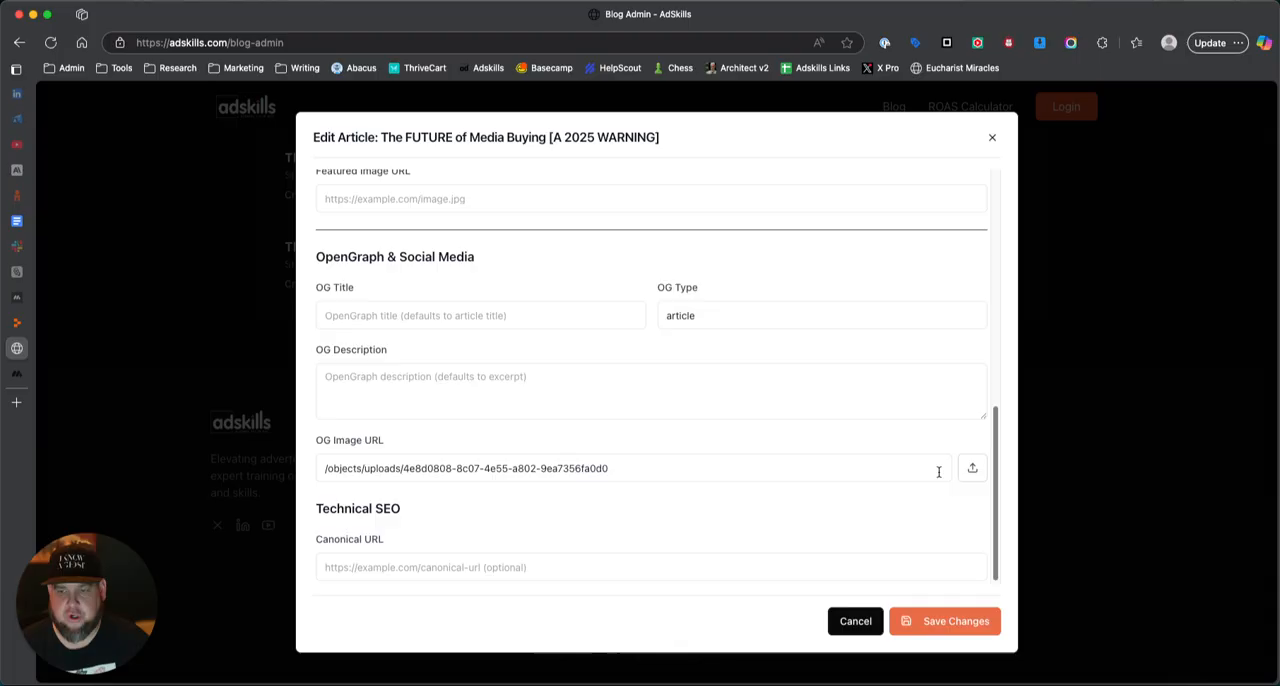
mouse_move(972, 468)
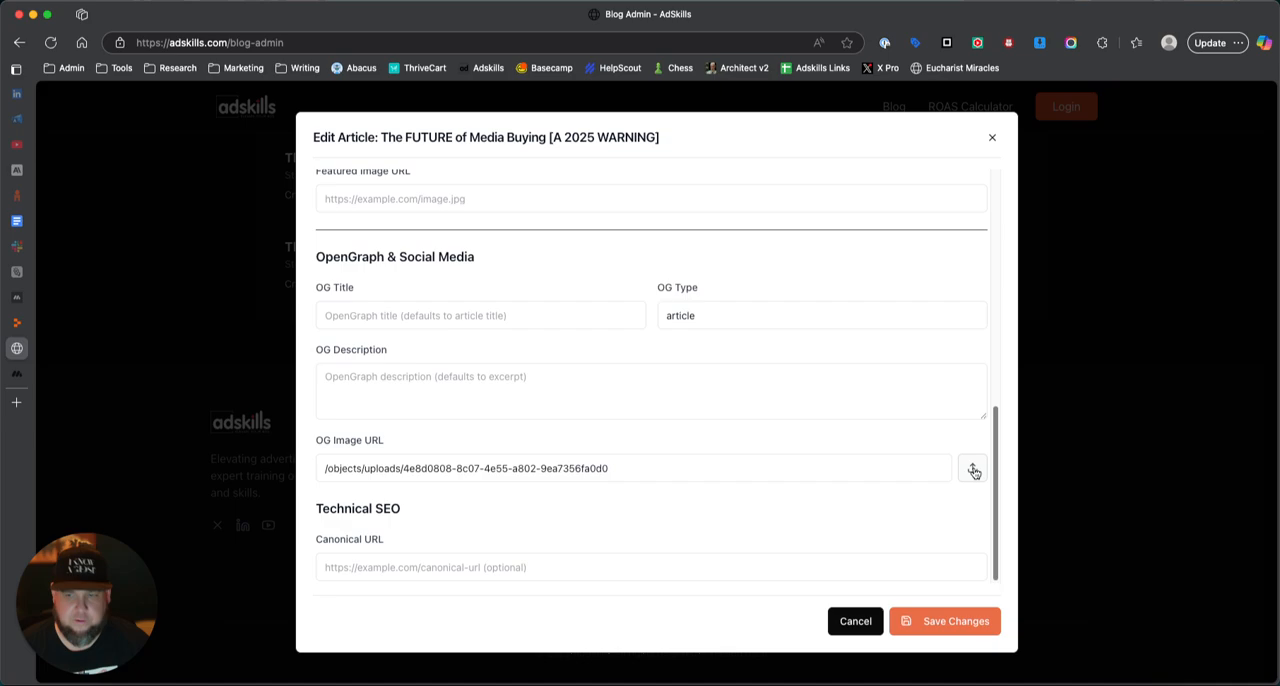
mouse_move(974, 472)
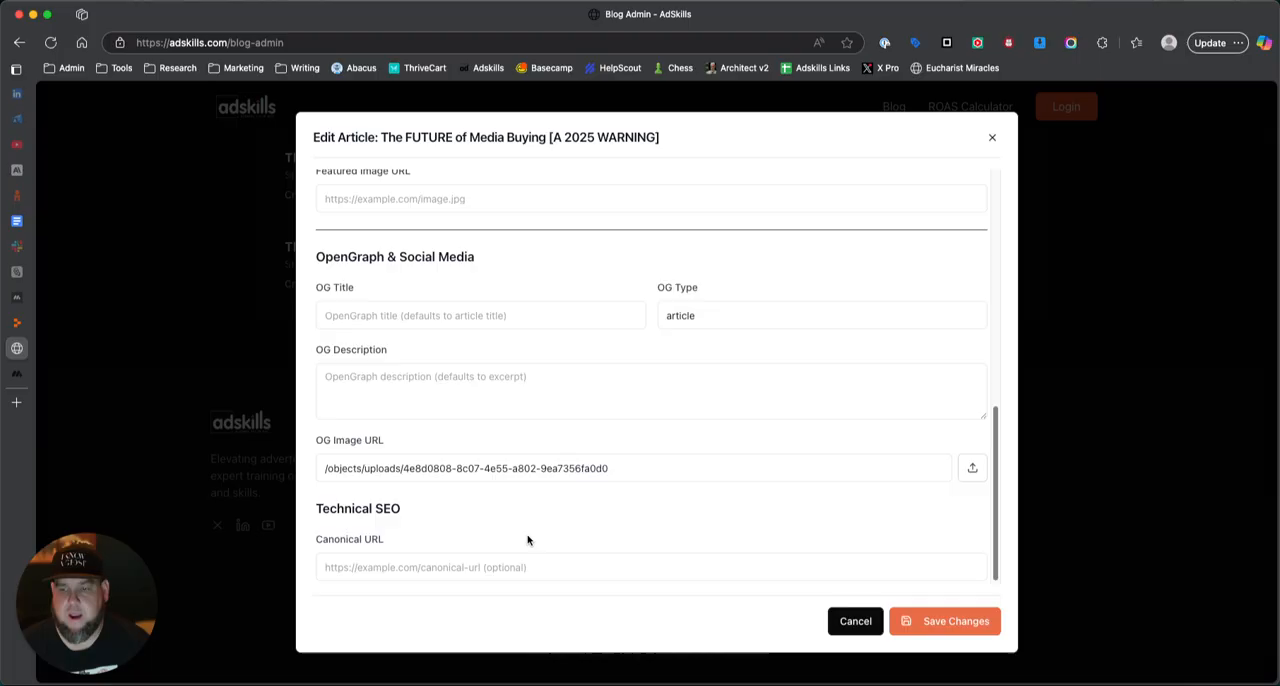
mouse_move(840, 504)
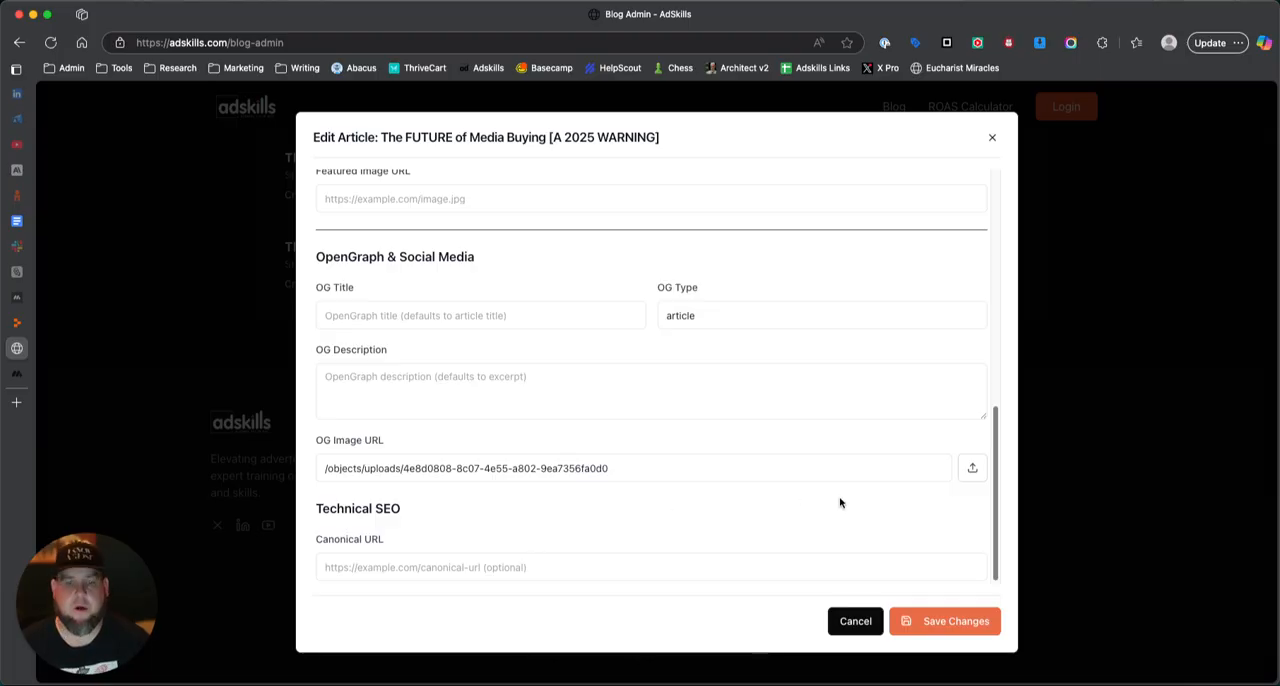
mouse_move(978, 512)
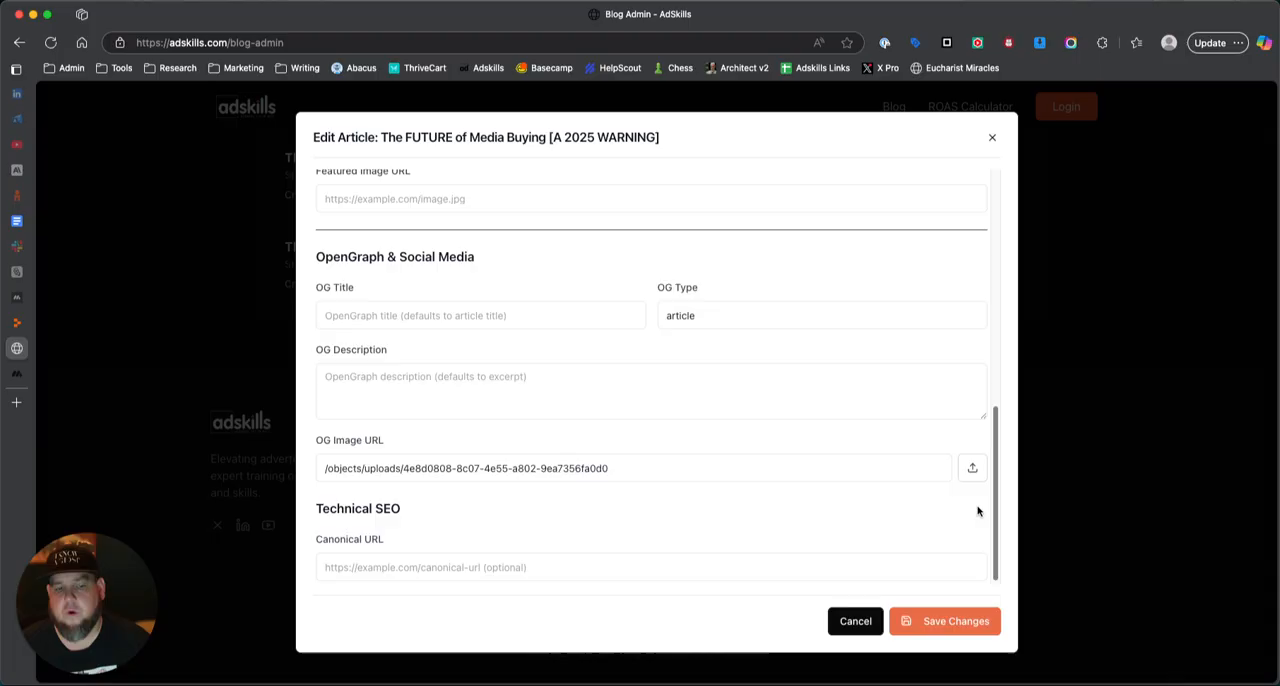
mouse_move(962, 510)
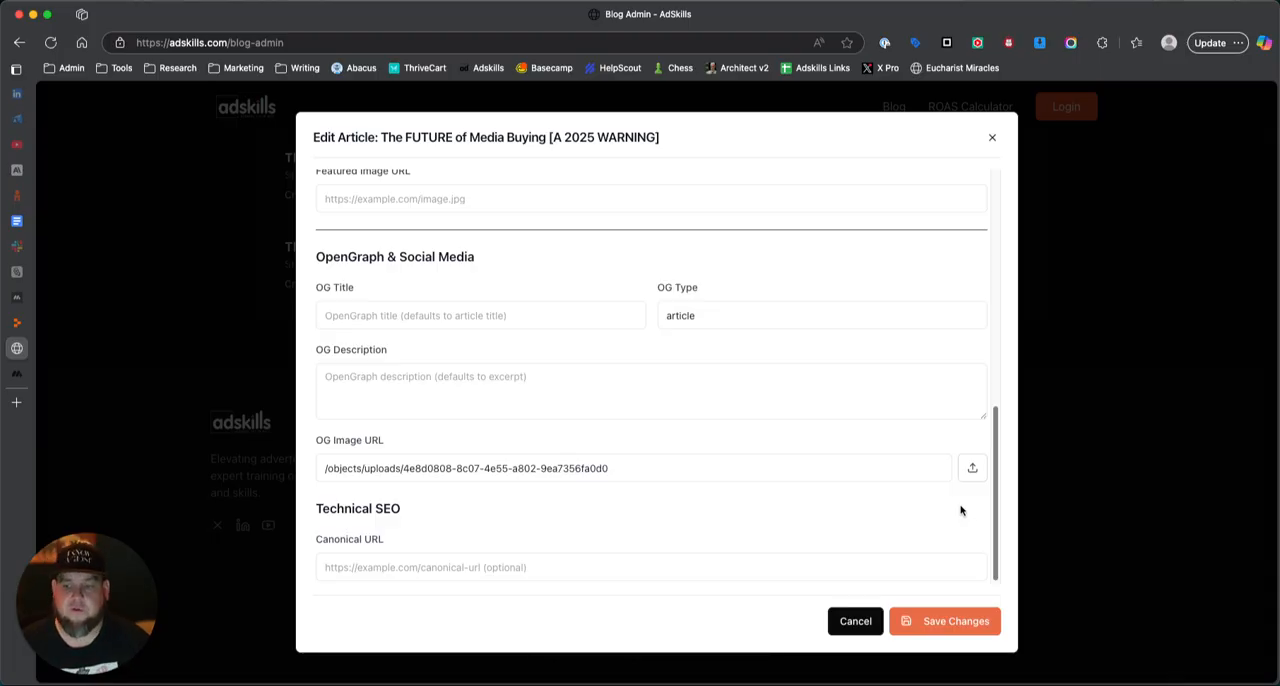
mouse_move(956, 504)
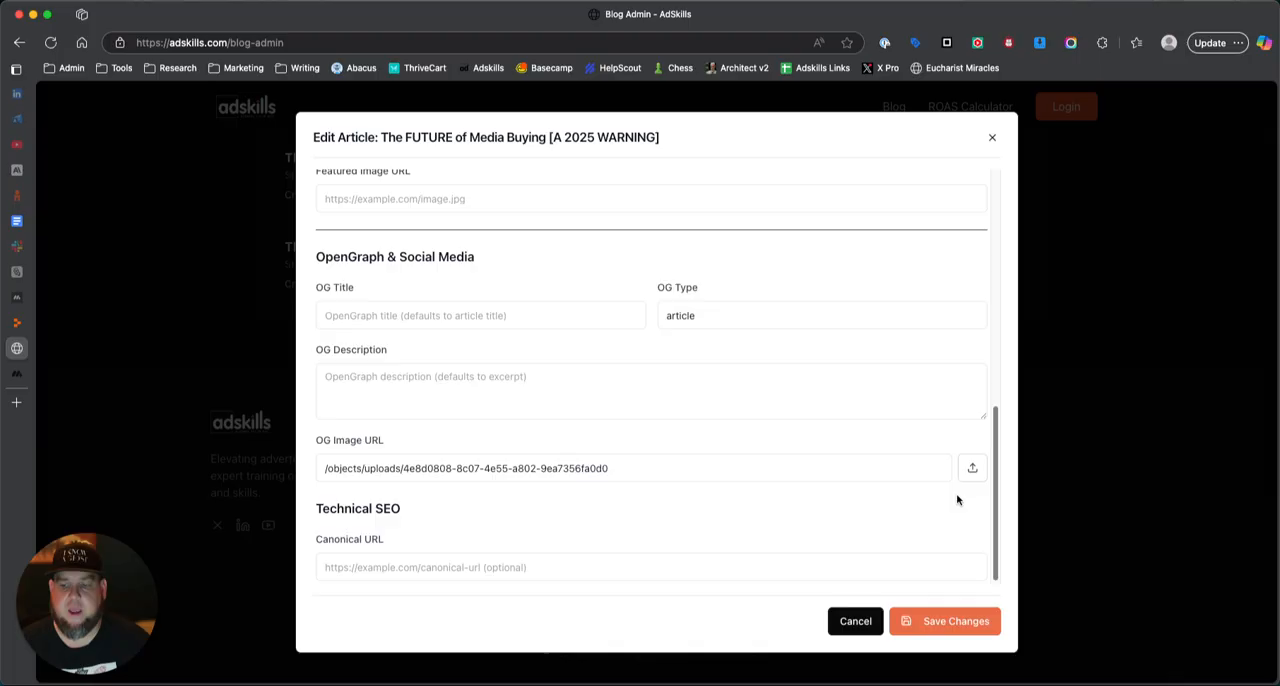
mouse_move(972, 470)
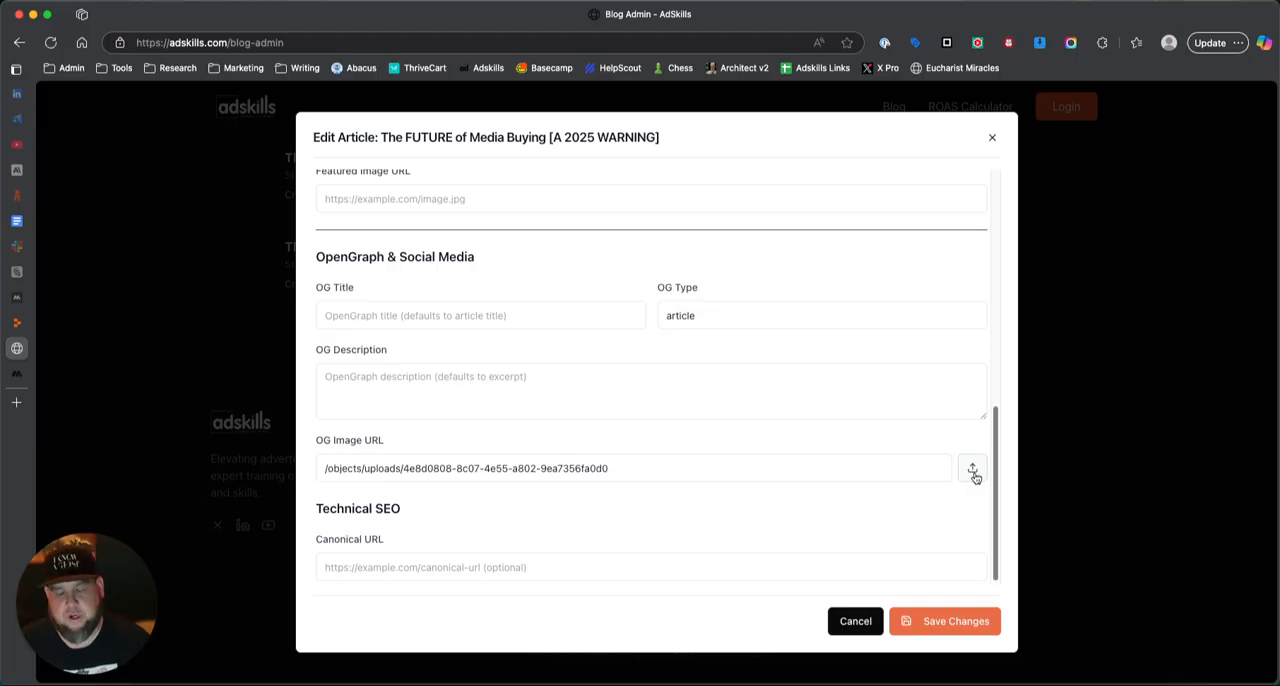
scroll("down", 3)
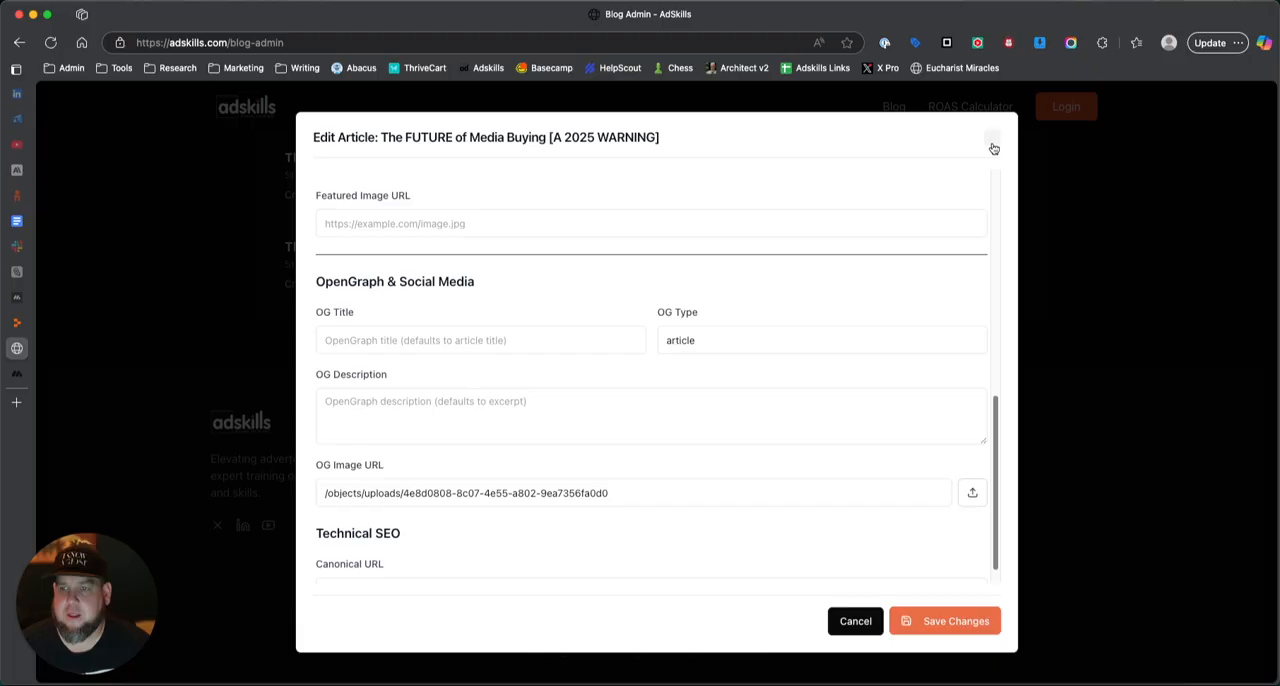
View the public blog listing and expand the share icons on the media buying article card
left_click(992, 136)
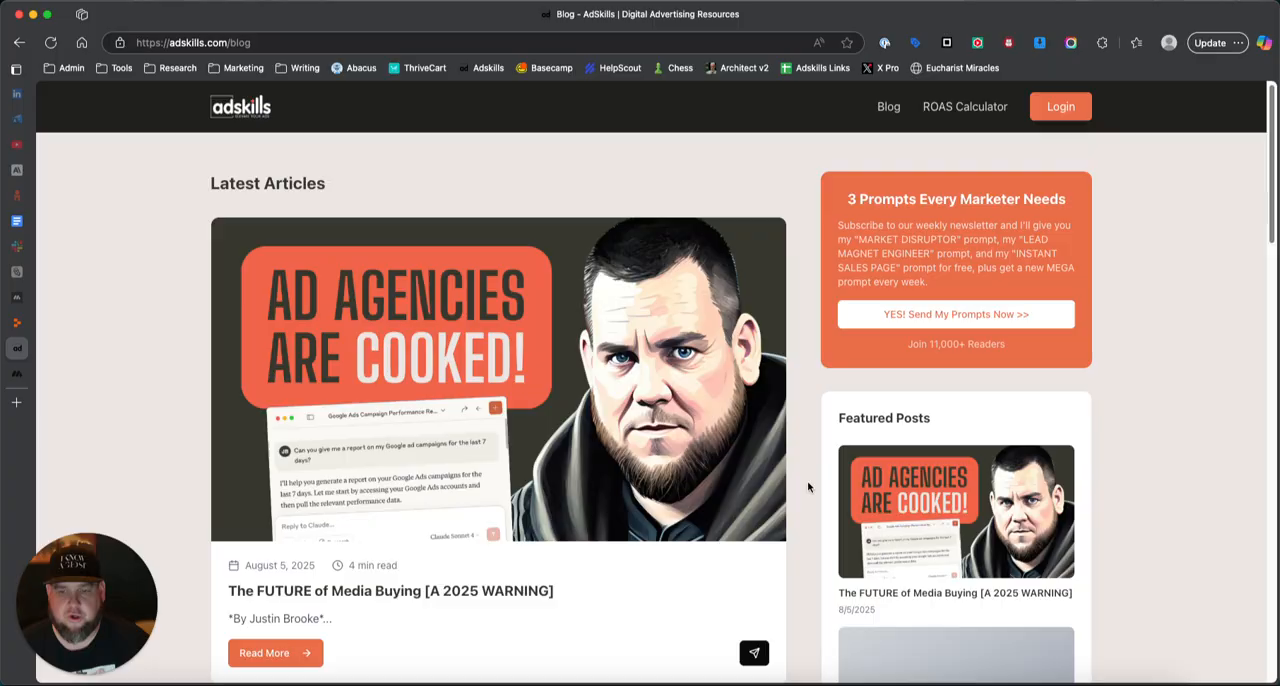
mouse_move(808, 484)
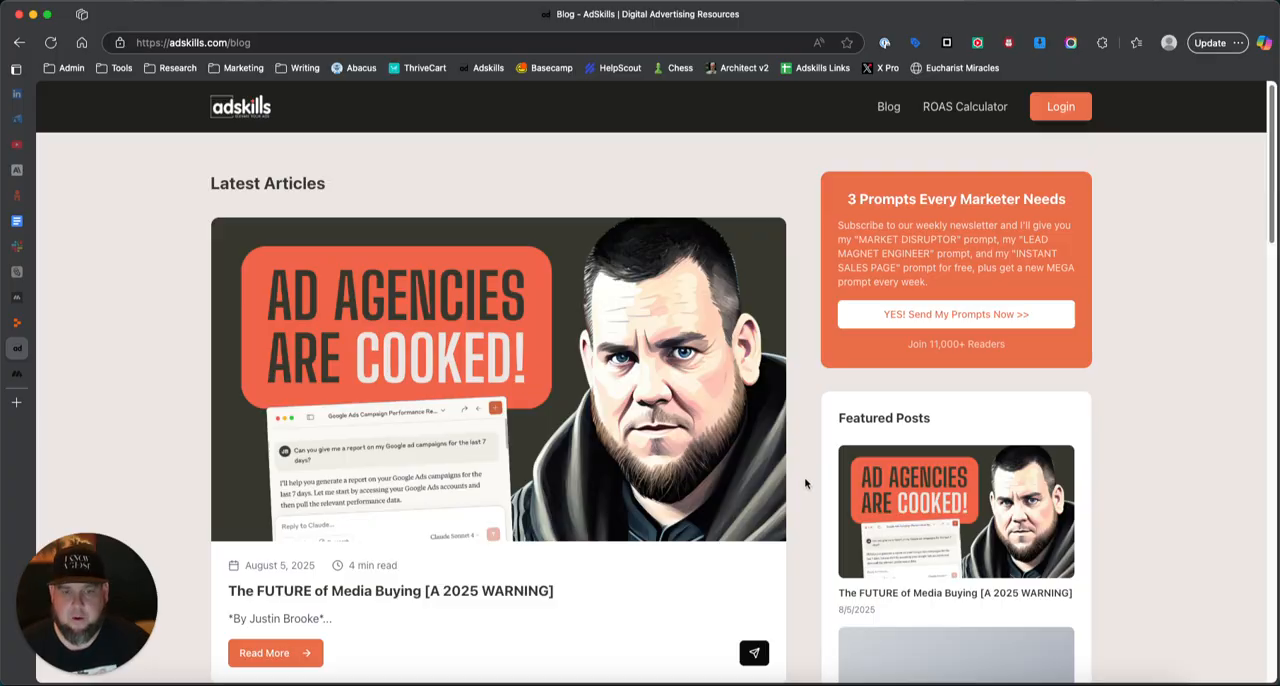
scroll("down", 3)
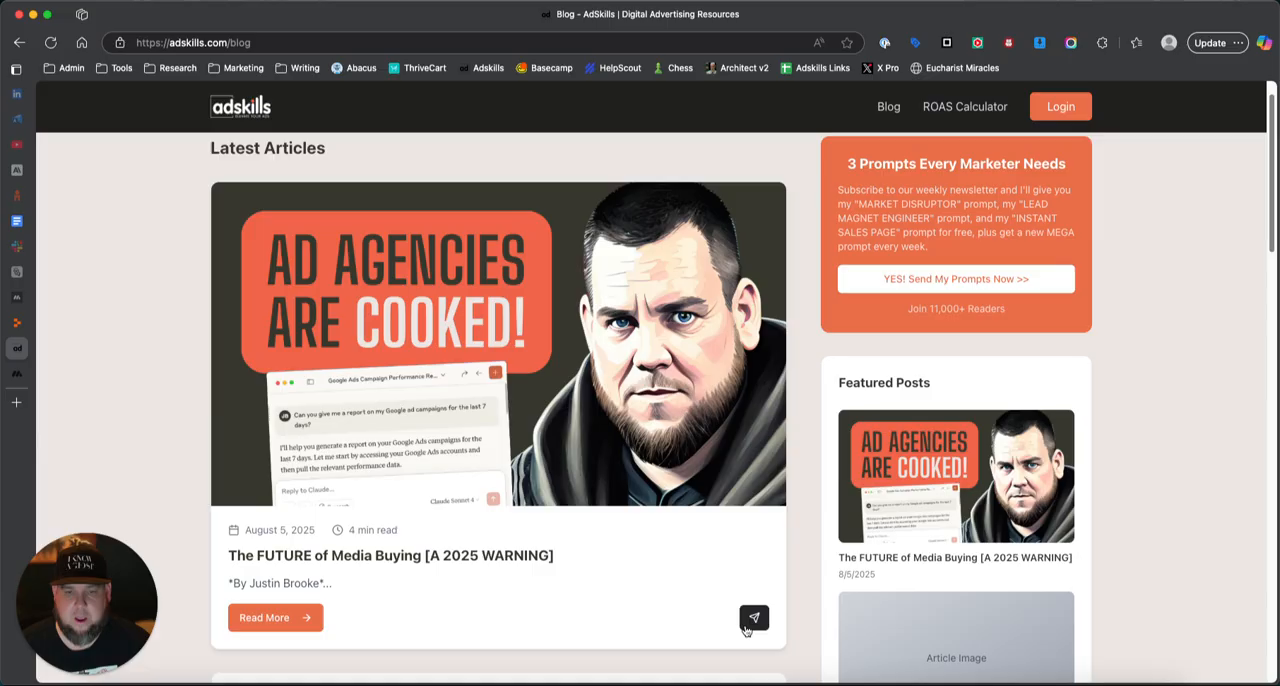
left_click(754, 616)
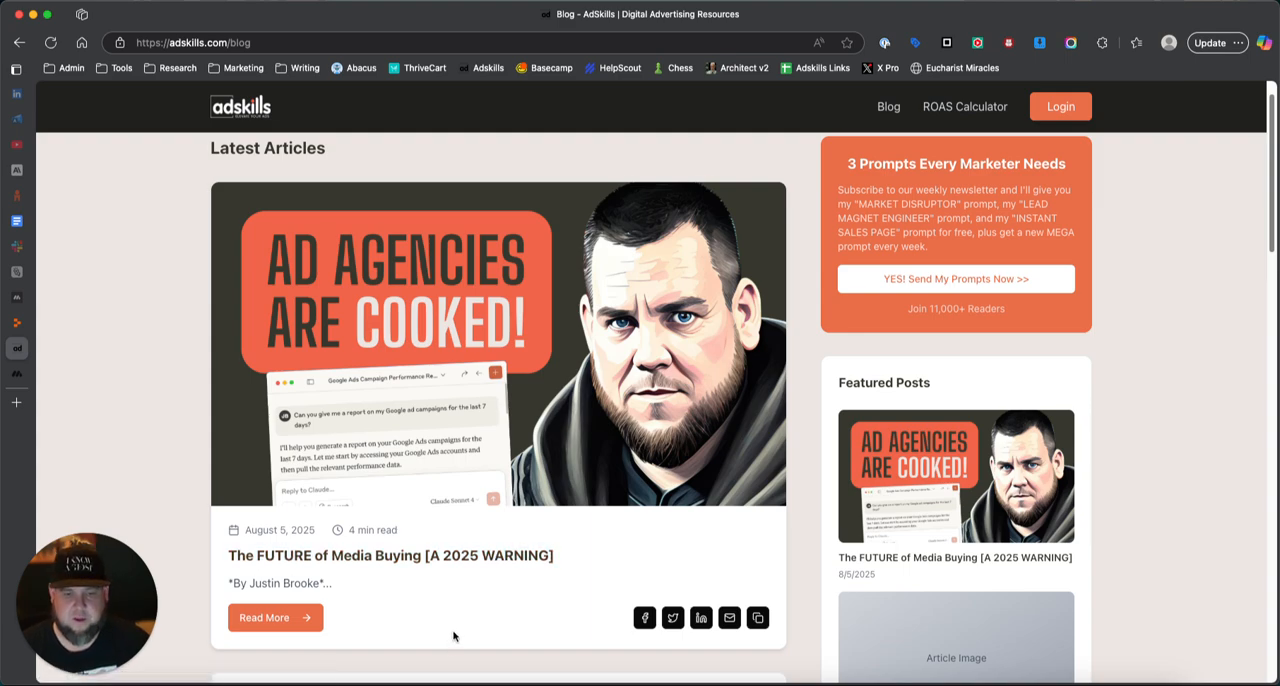
scroll("down", 3)
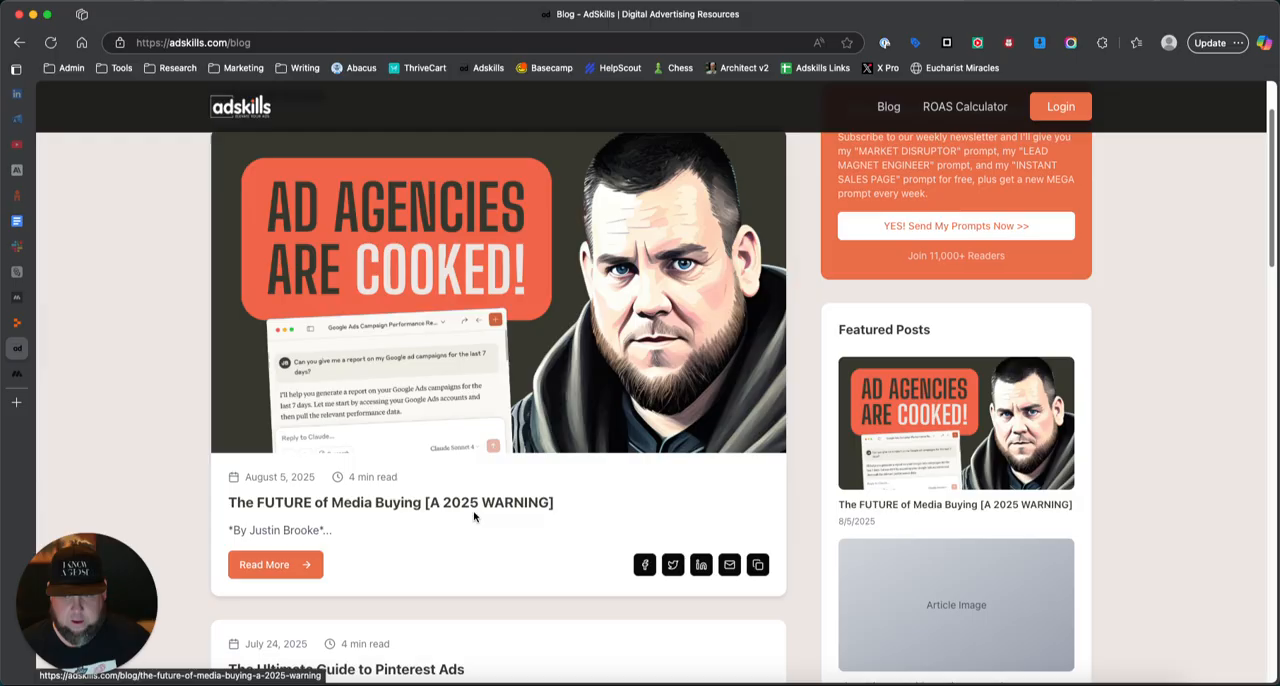
scroll("down", 3)
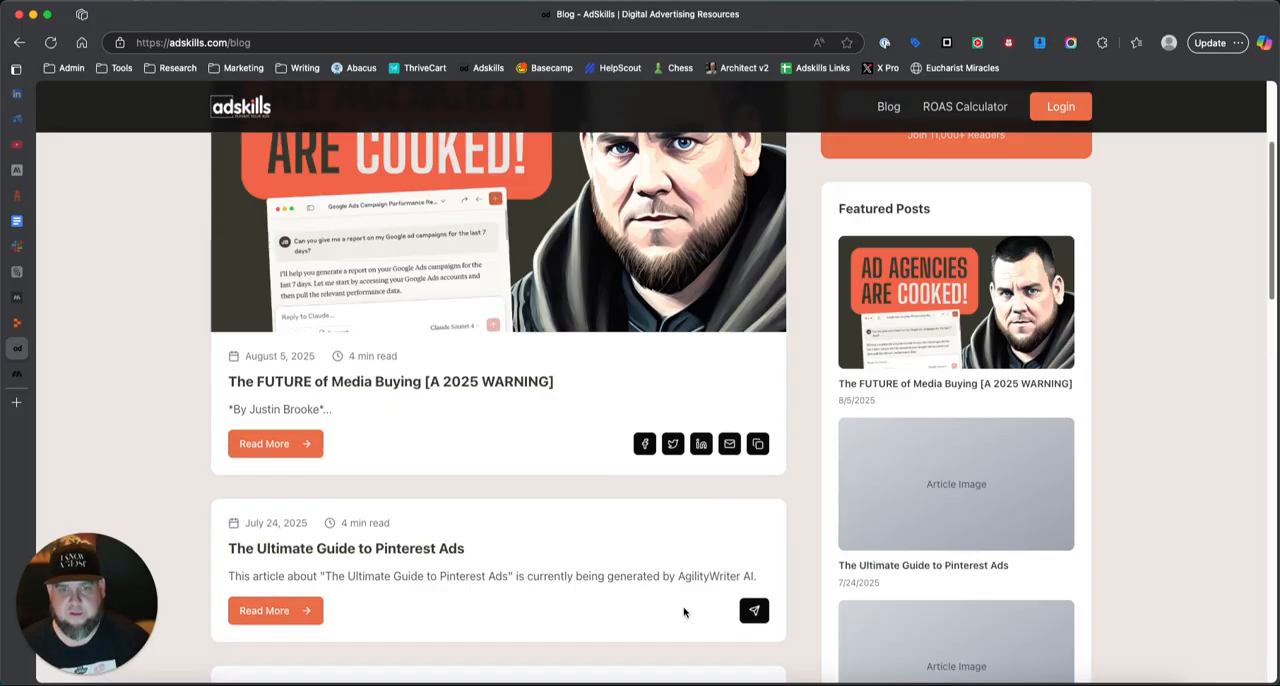
left_click(264, 444)
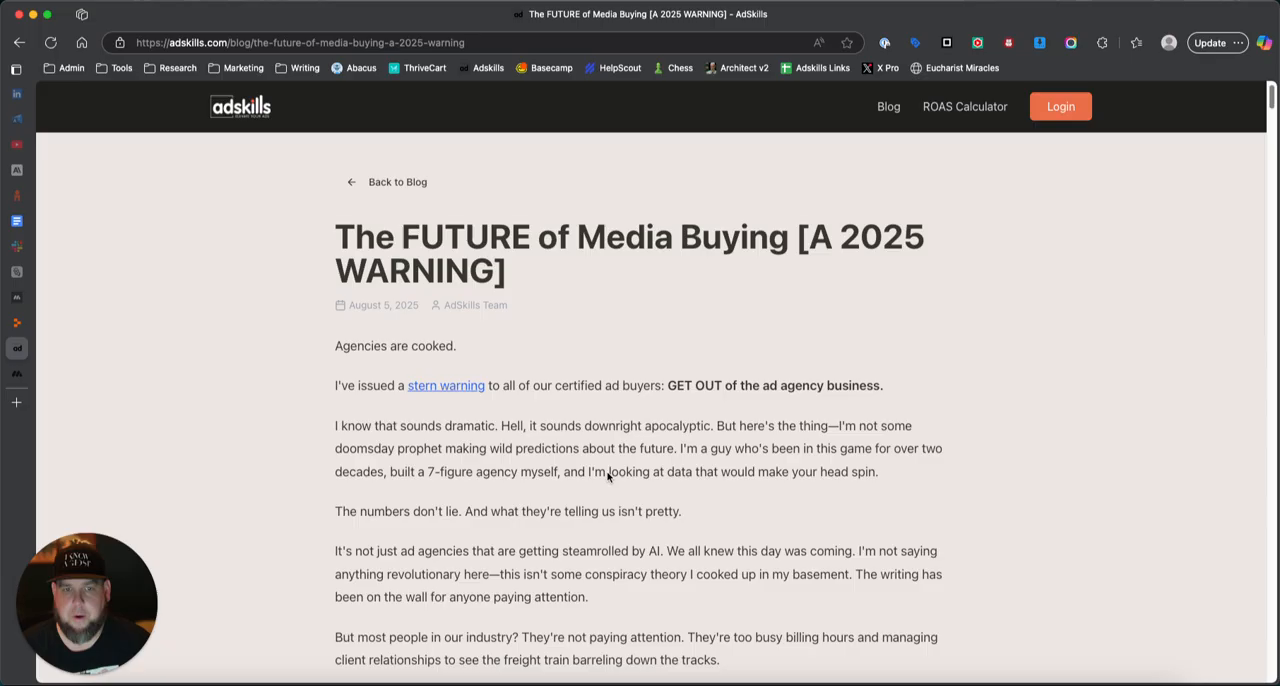
scroll("down", 3)
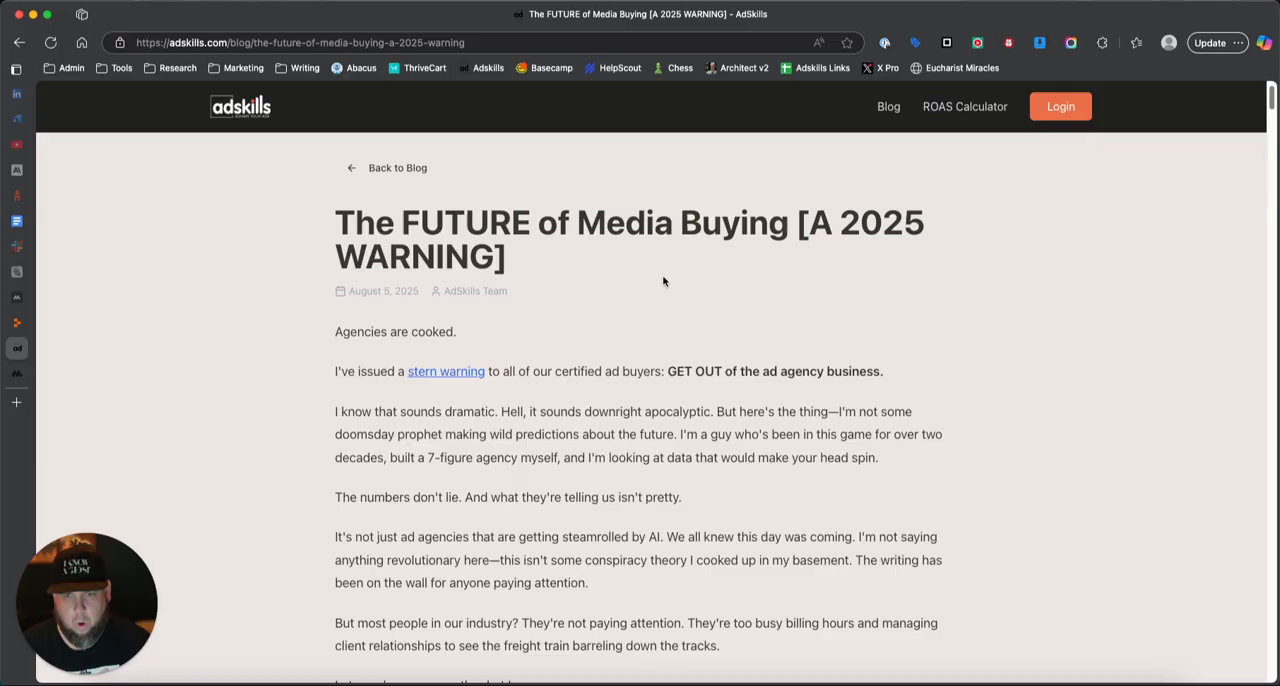
scroll("down", 3)
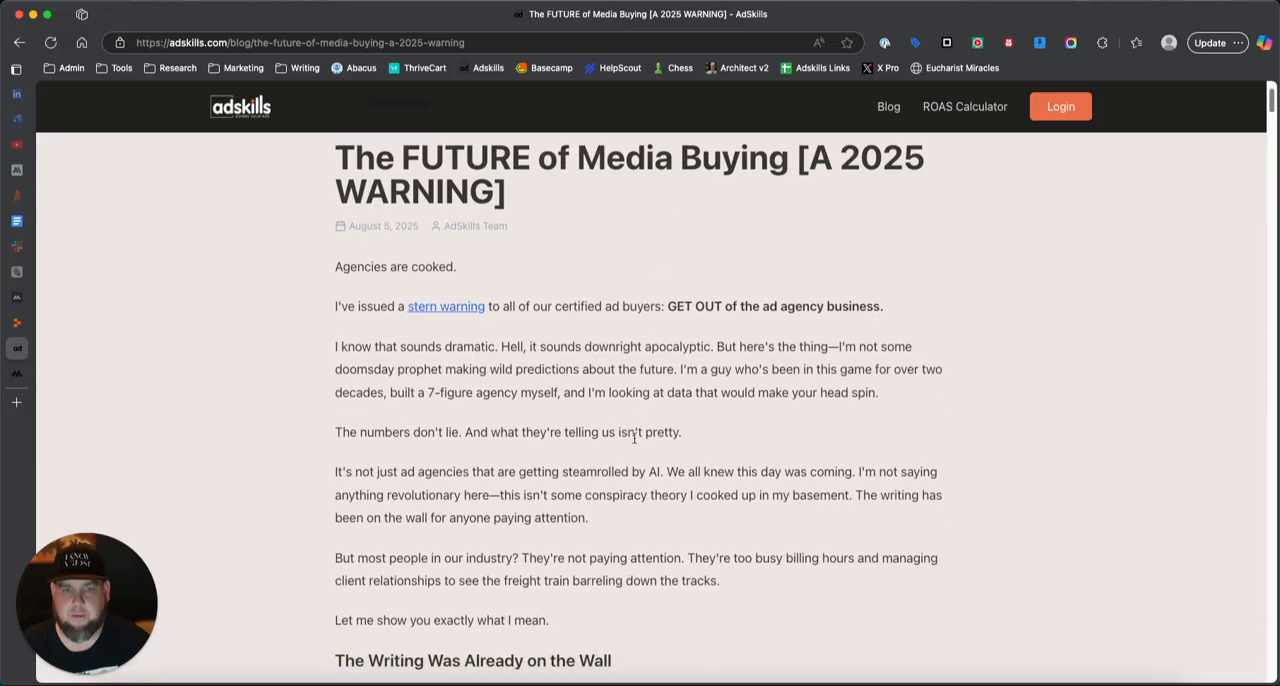
scroll("down", 3)
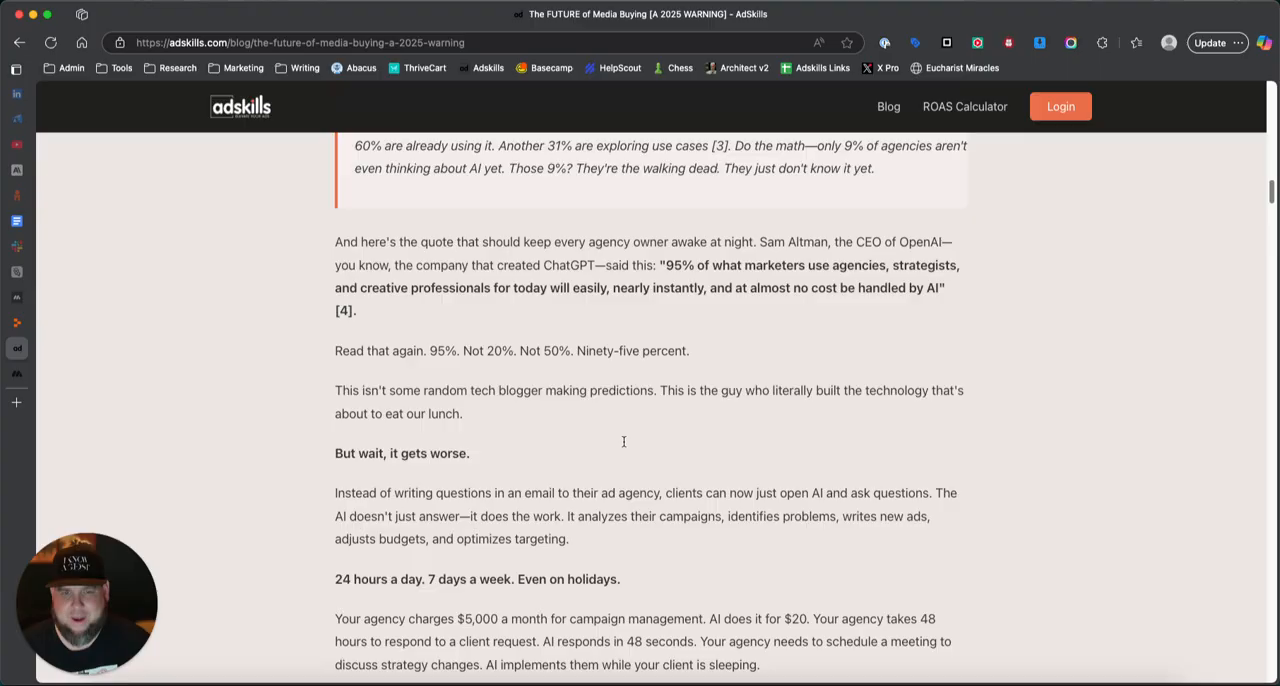
scroll("down", 3)
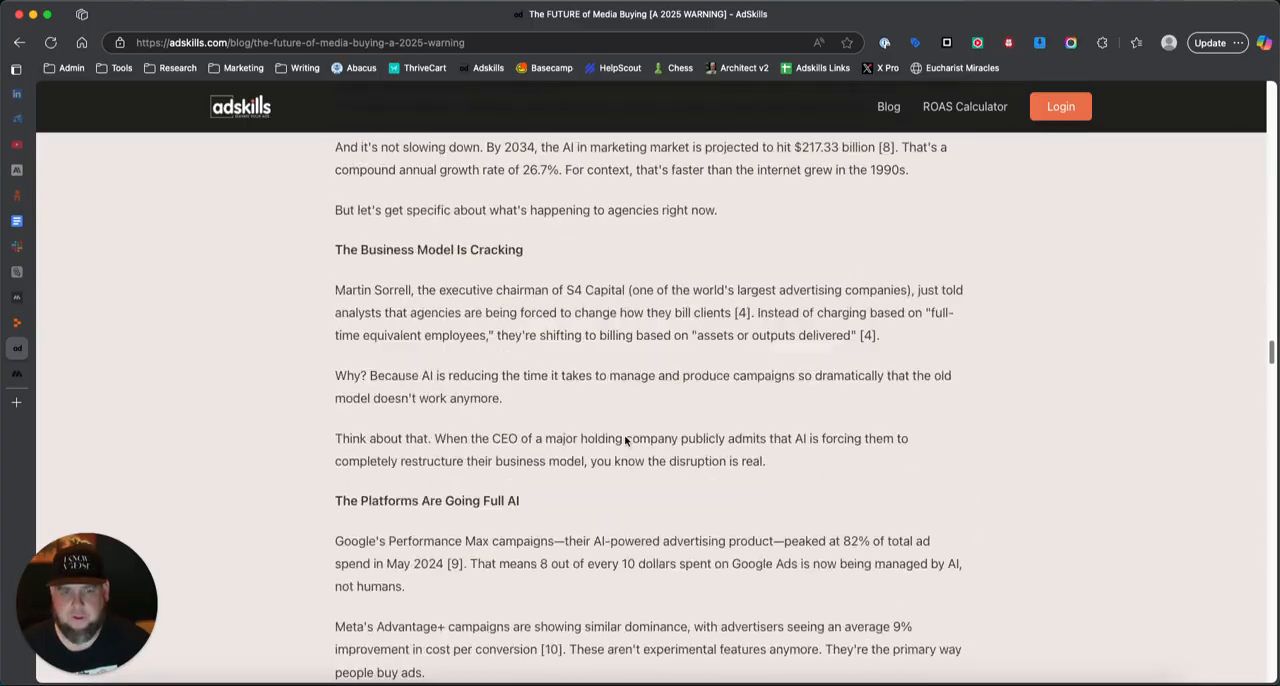
scroll("down", 3)
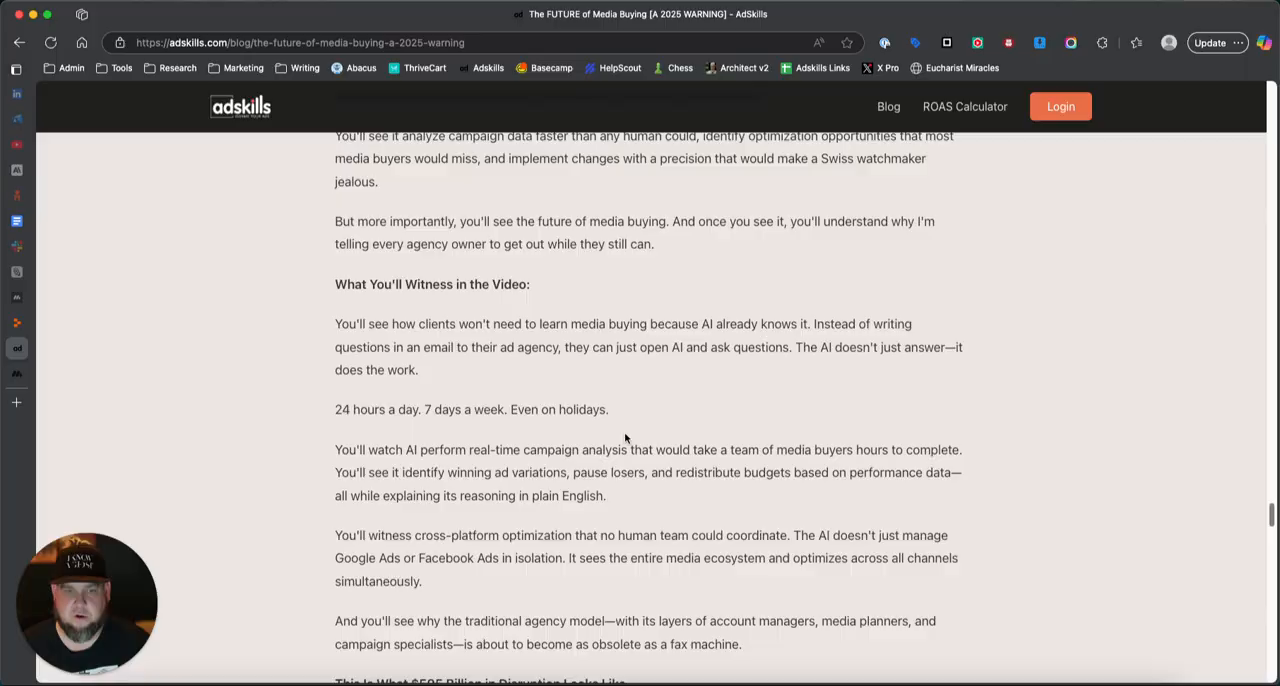
scroll("down", 3)
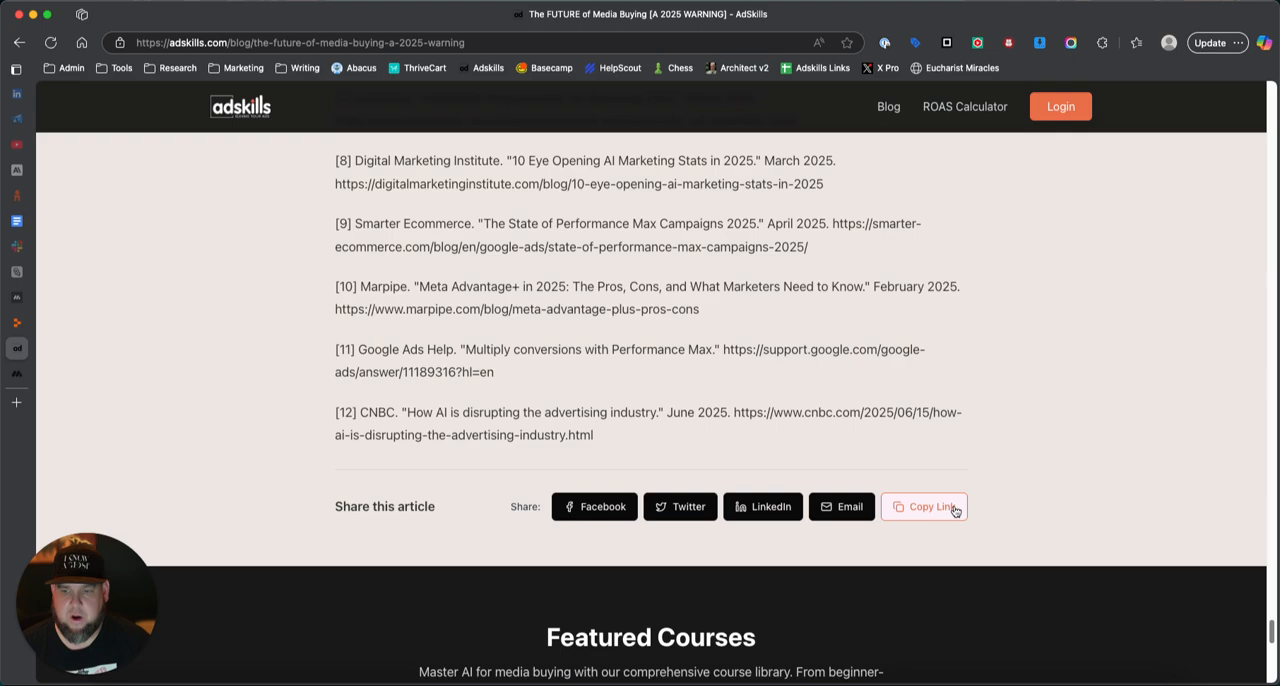
mouse_move(762, 506)
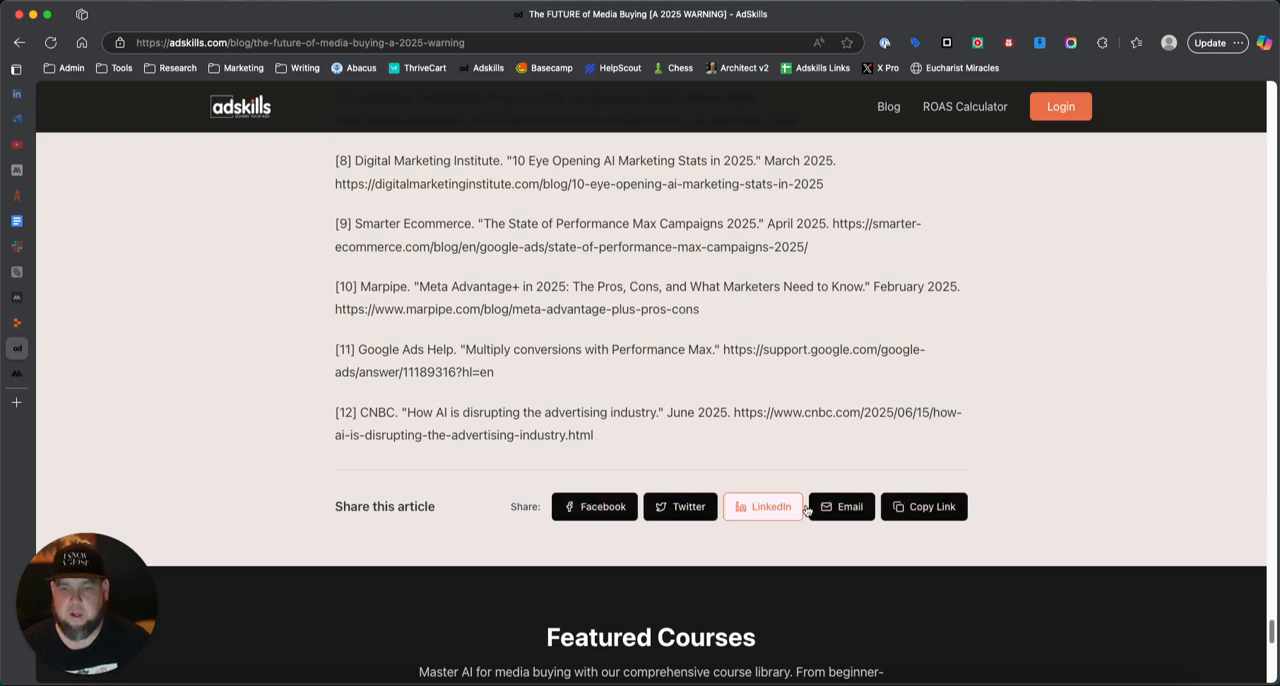
mouse_move(486, 520)
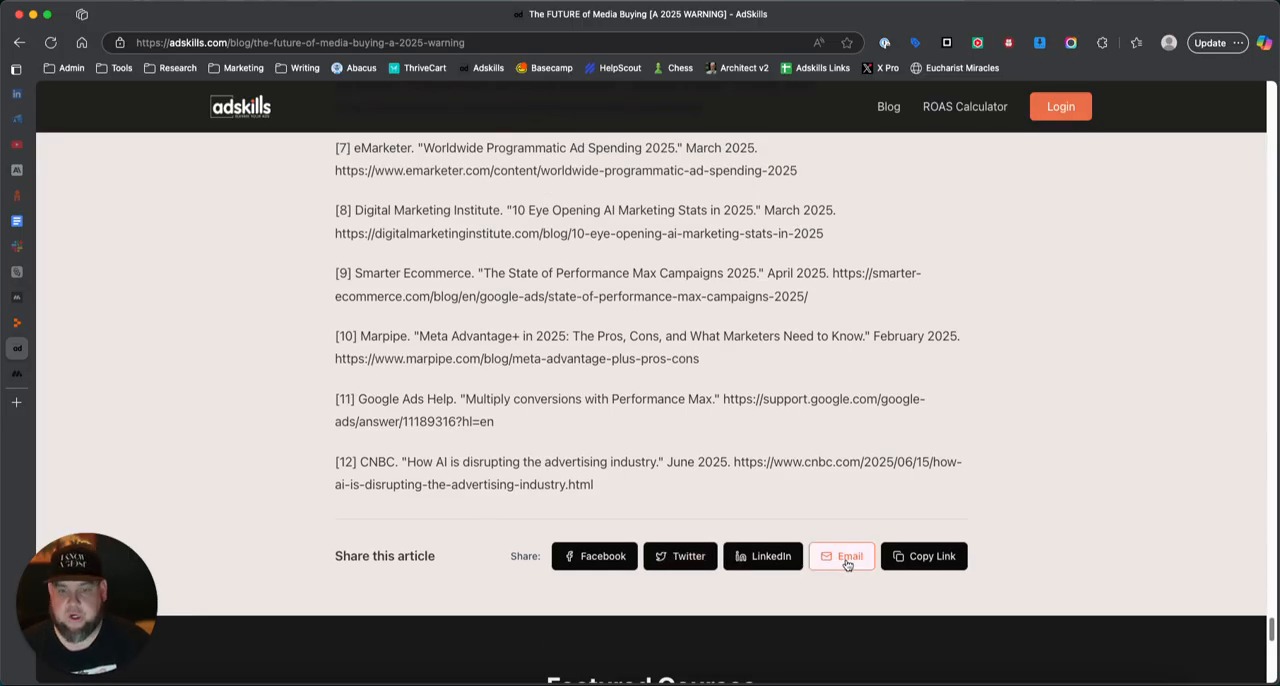
scroll("down", 3)
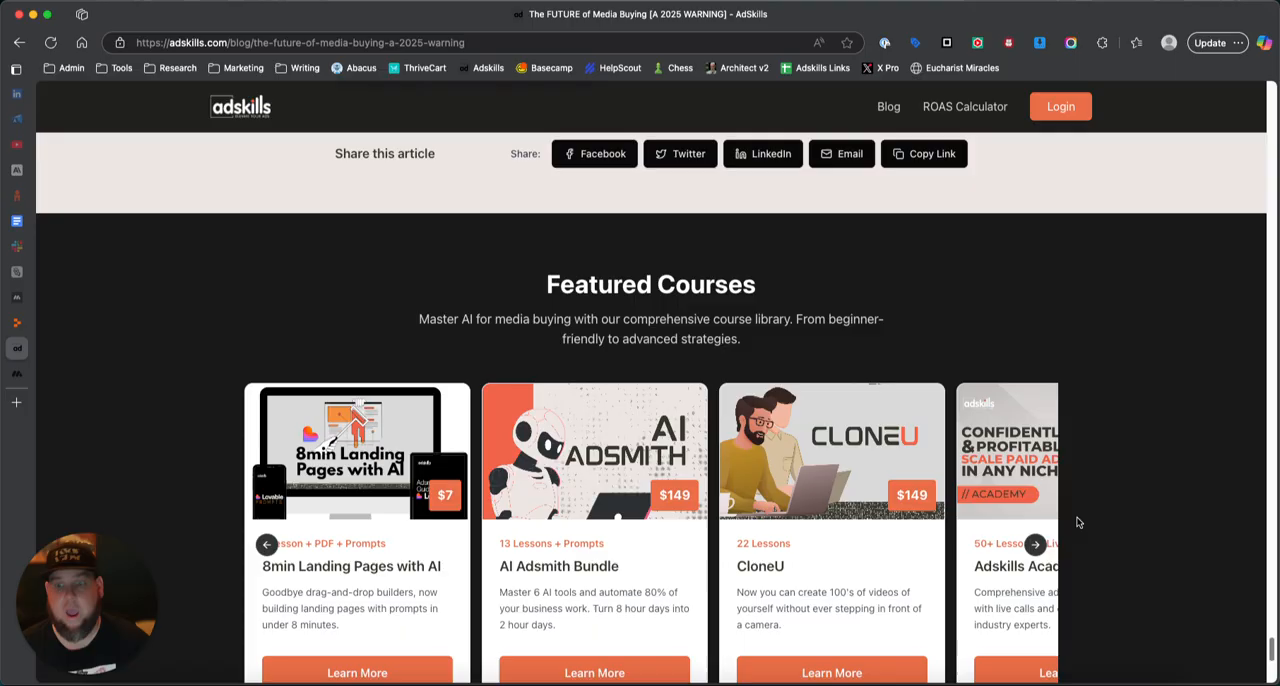
scroll("down", 3)
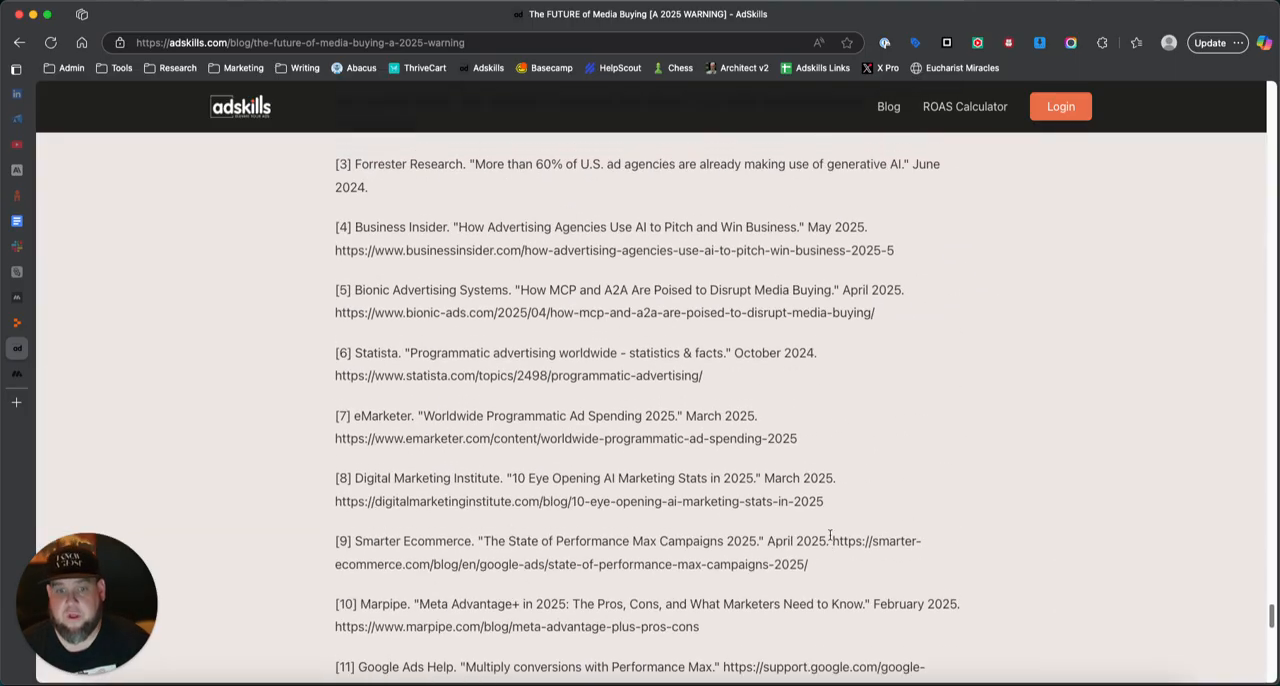
scroll("up", 3)
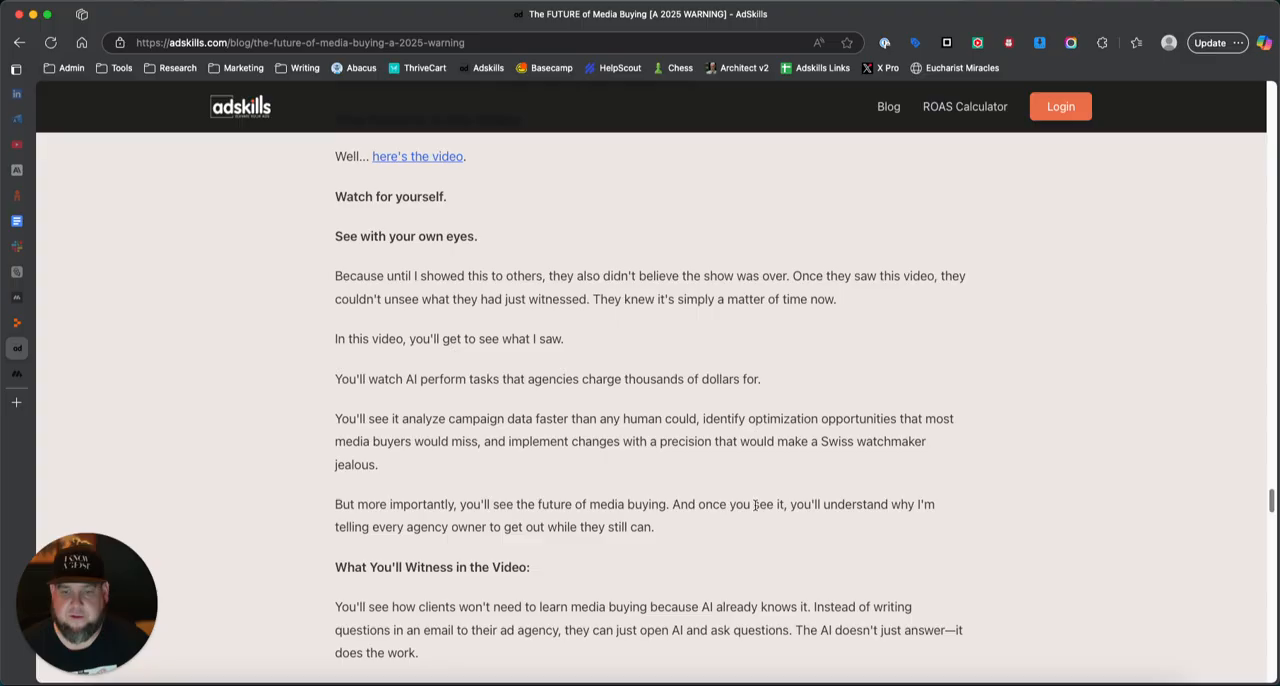
scroll("down", 3)
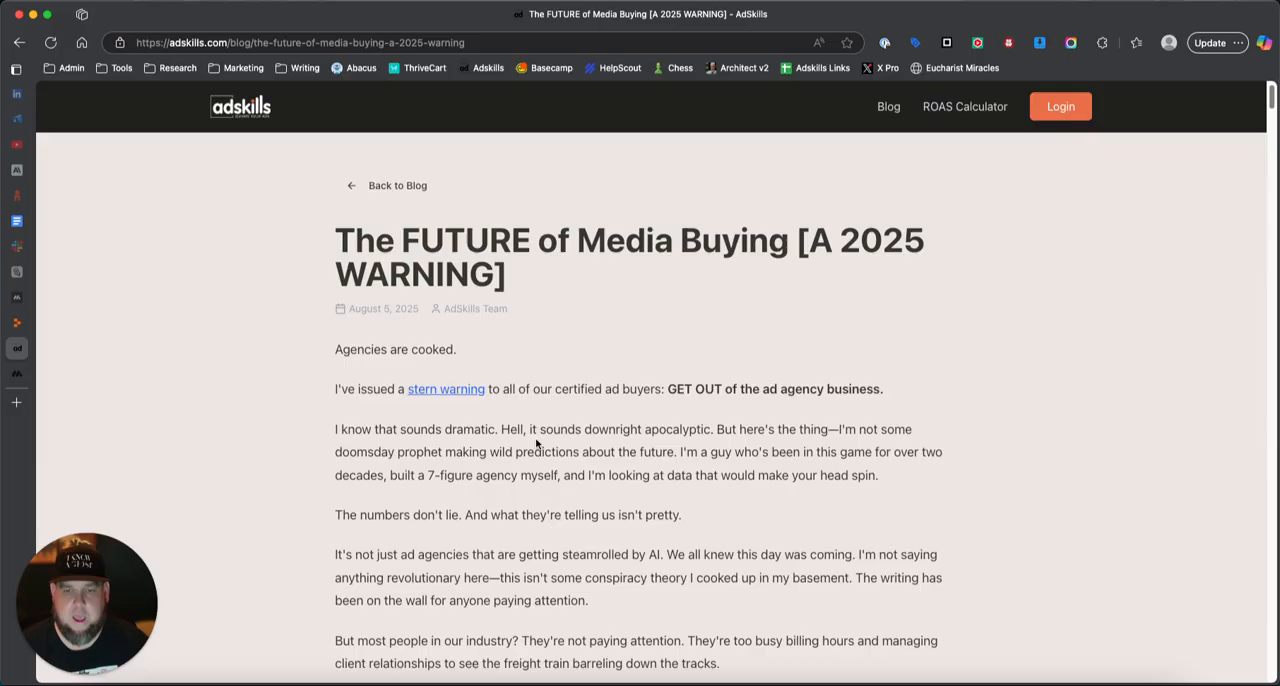
scroll("down", 3)
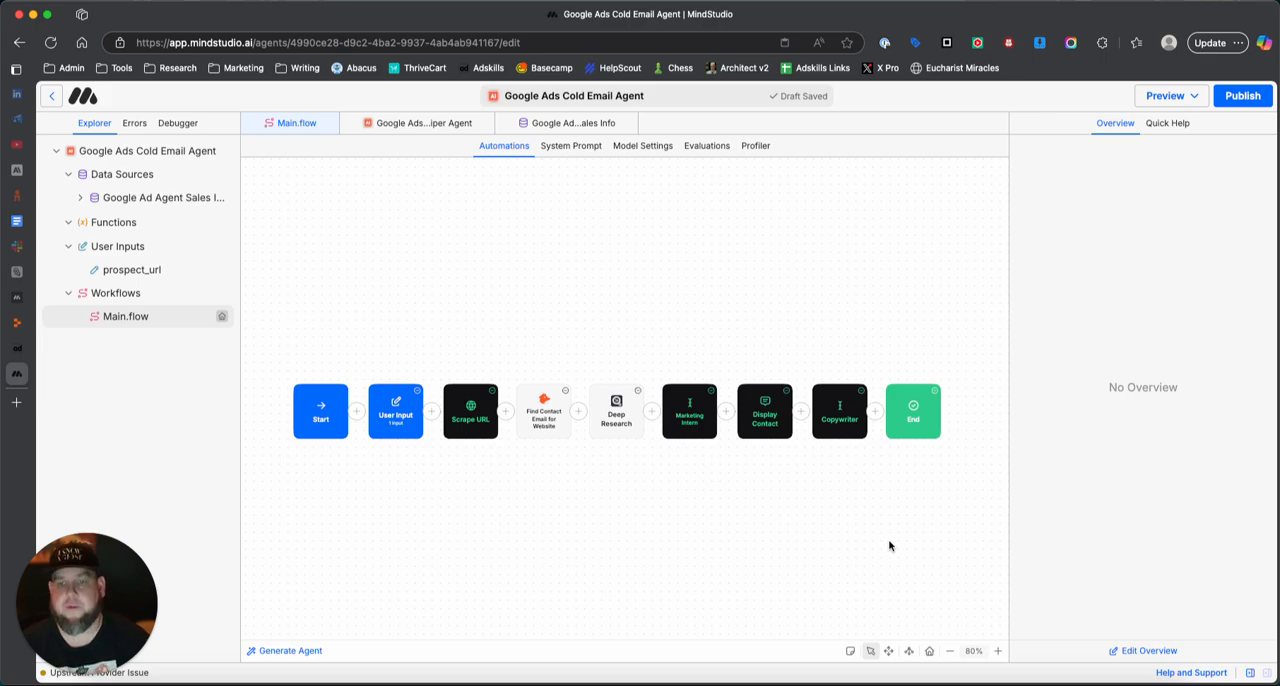
mouse_move(550, 580)
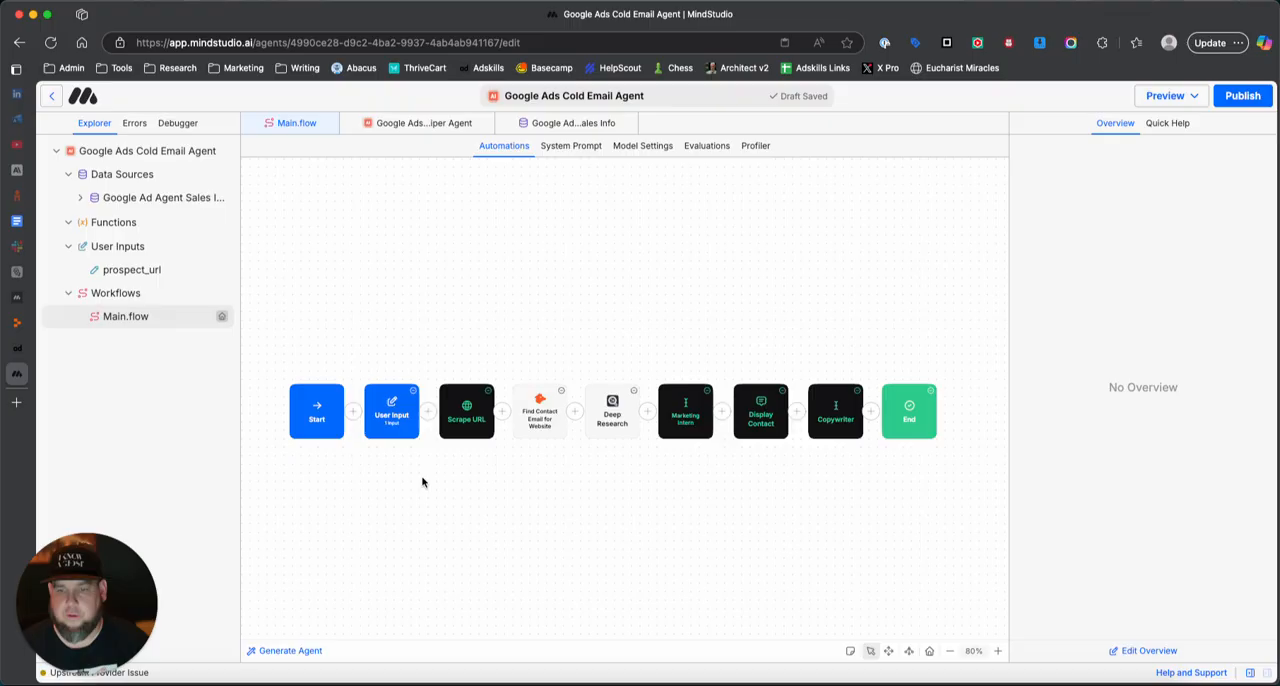
left_click(392, 410)
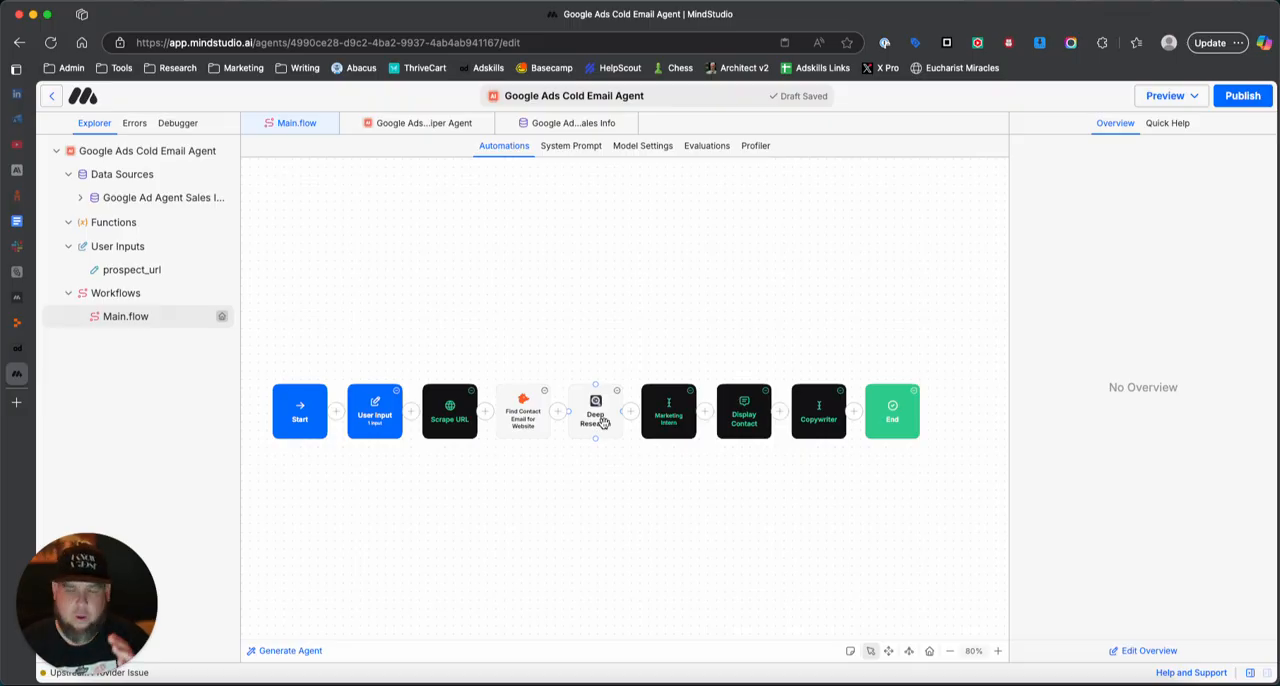
mouse_move(596, 424)
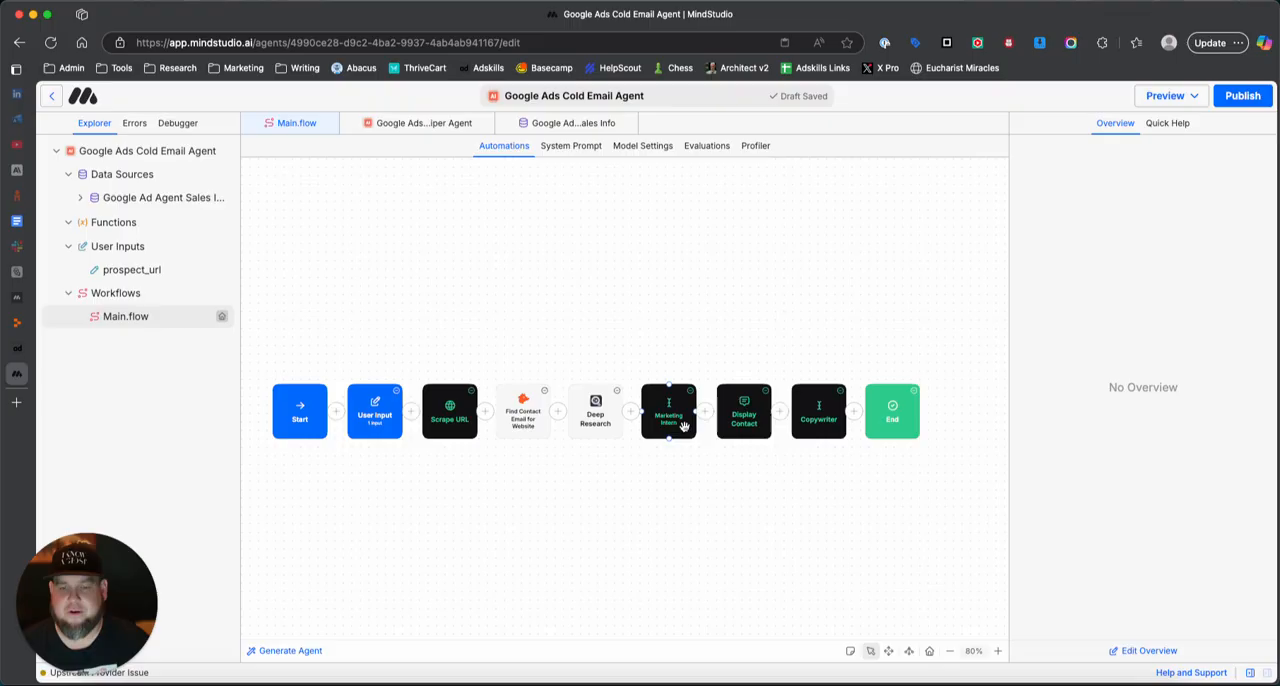
mouse_move(604, 418)
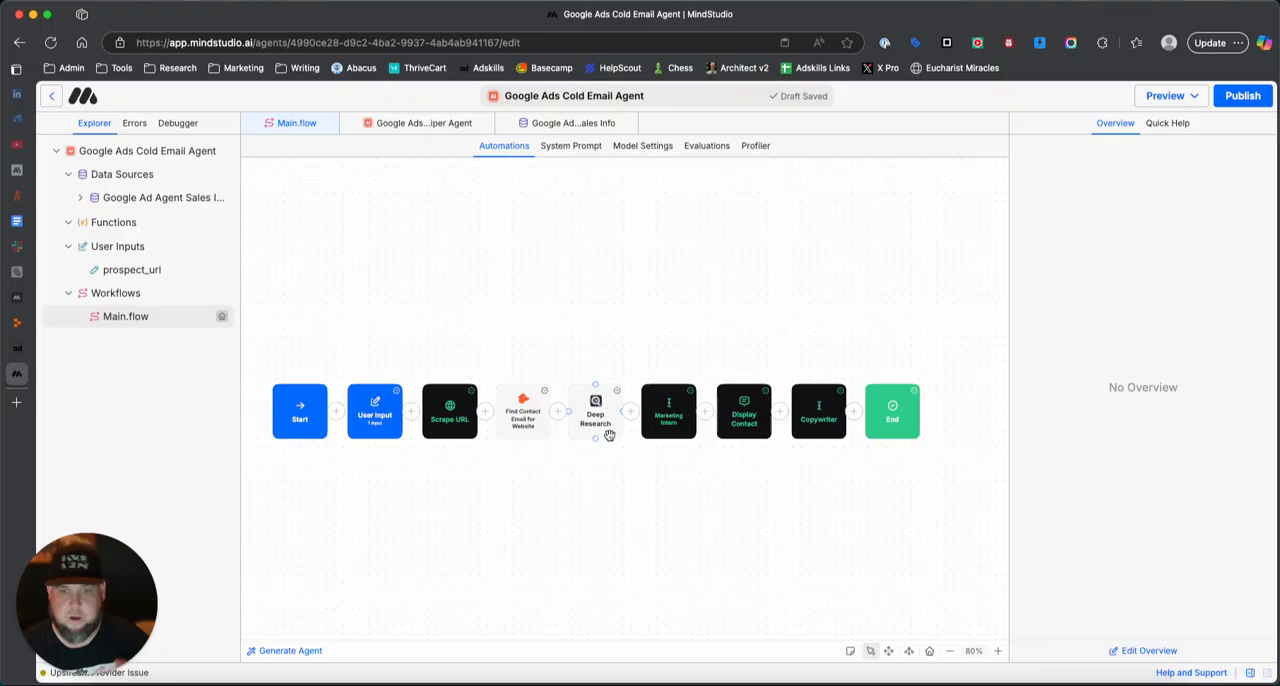
mouse_move(624, 452)
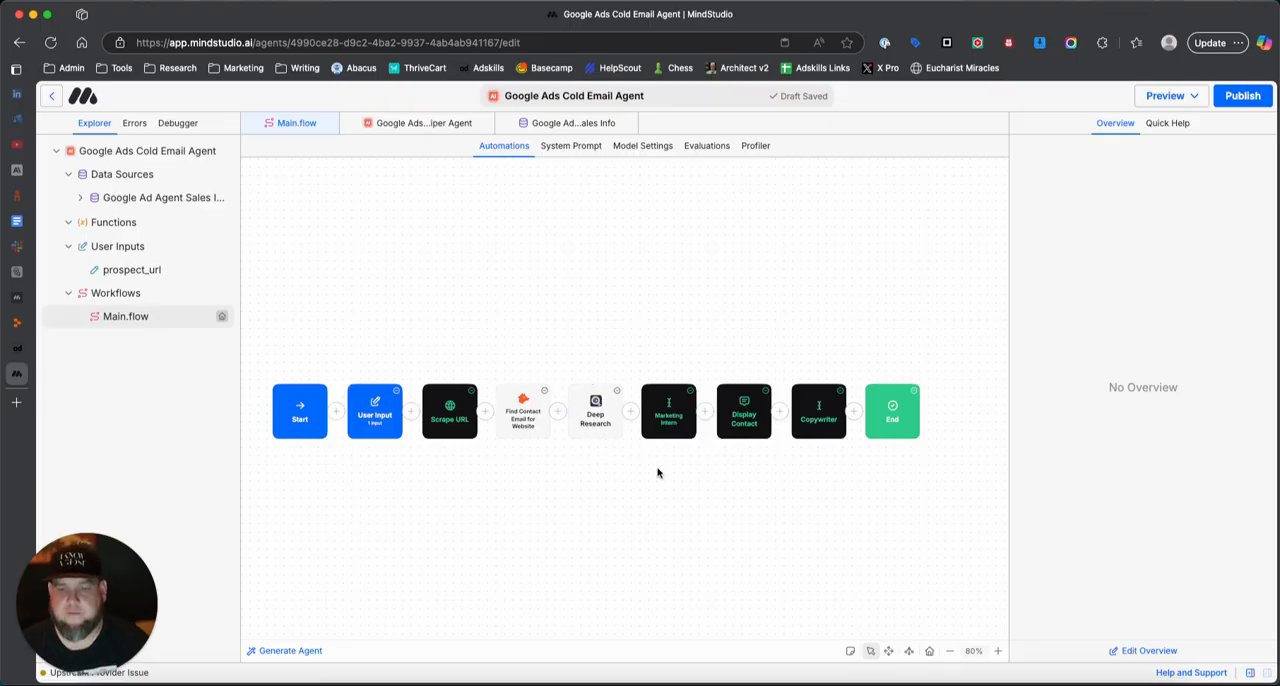
Select the Display Content block to show its message configuration panel
left_click(744, 412)
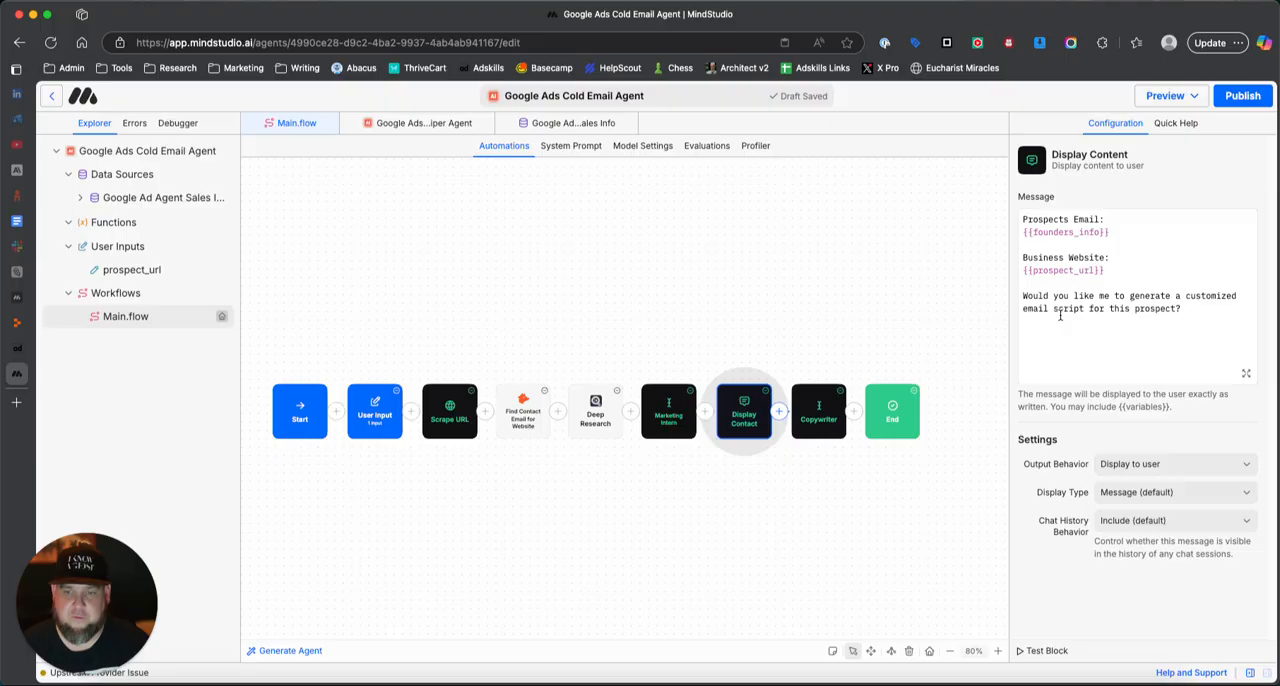
mouse_move(828, 388)
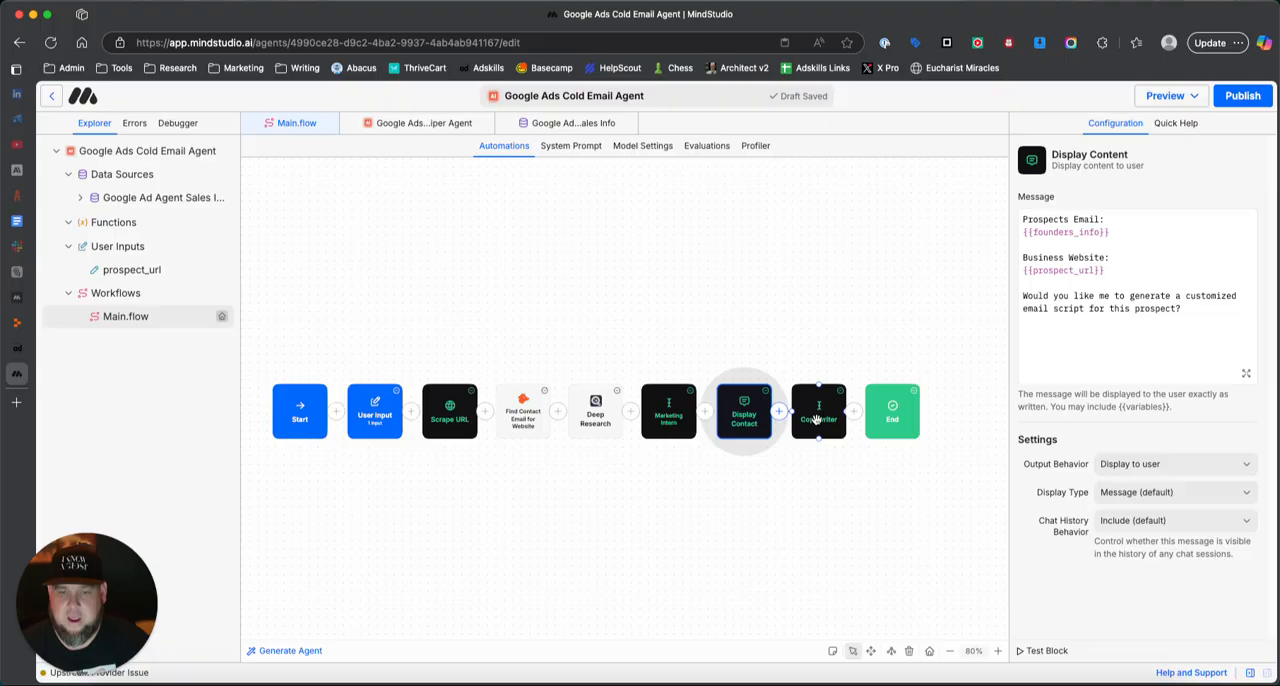
mouse_move(596, 420)
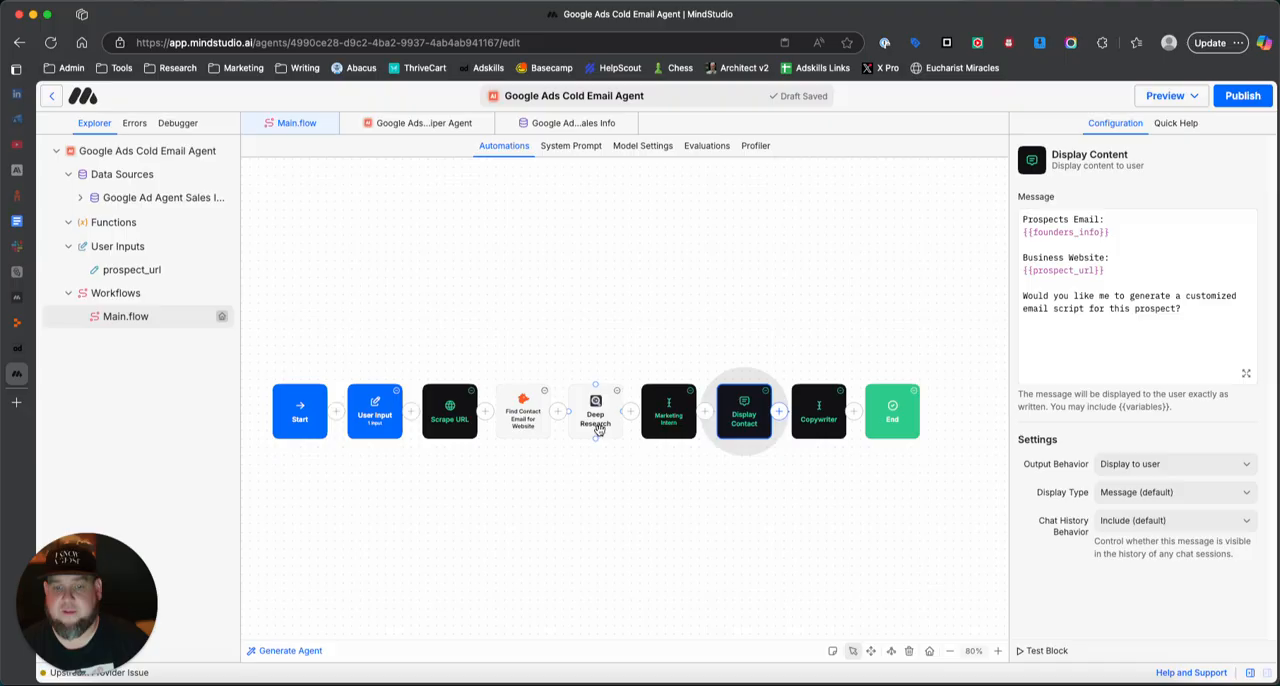
mouse_move(730, 436)
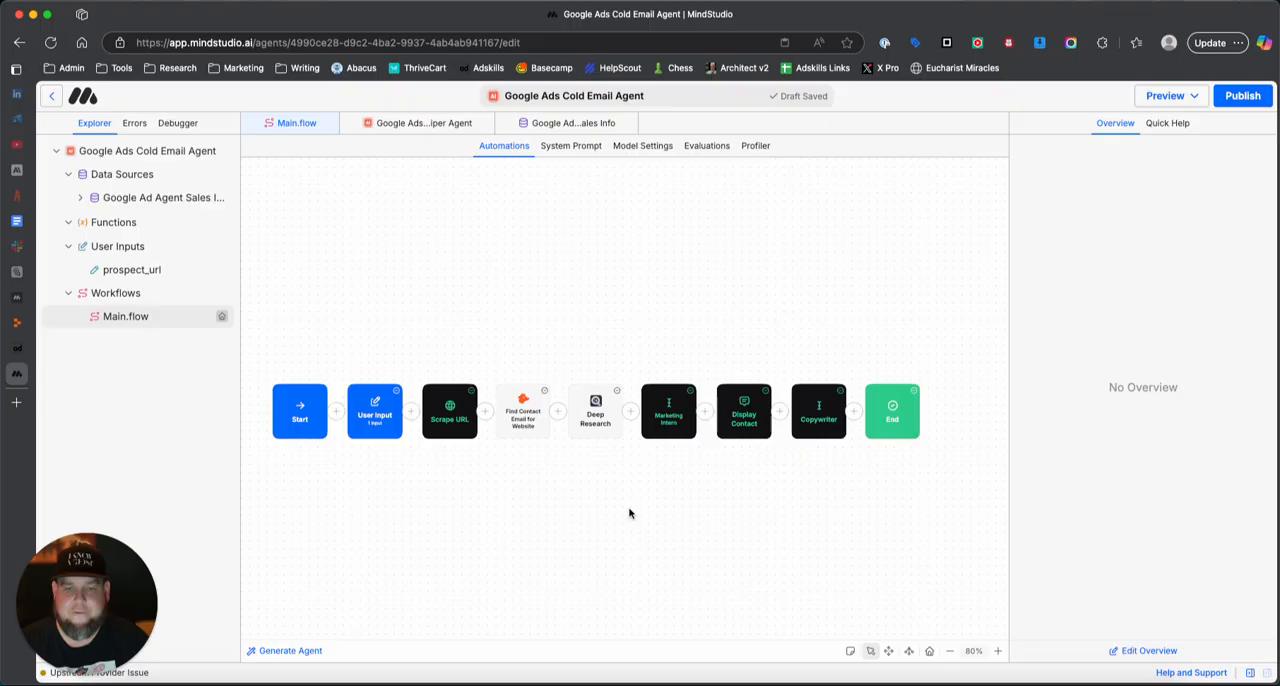
mouse_move(644, 478)
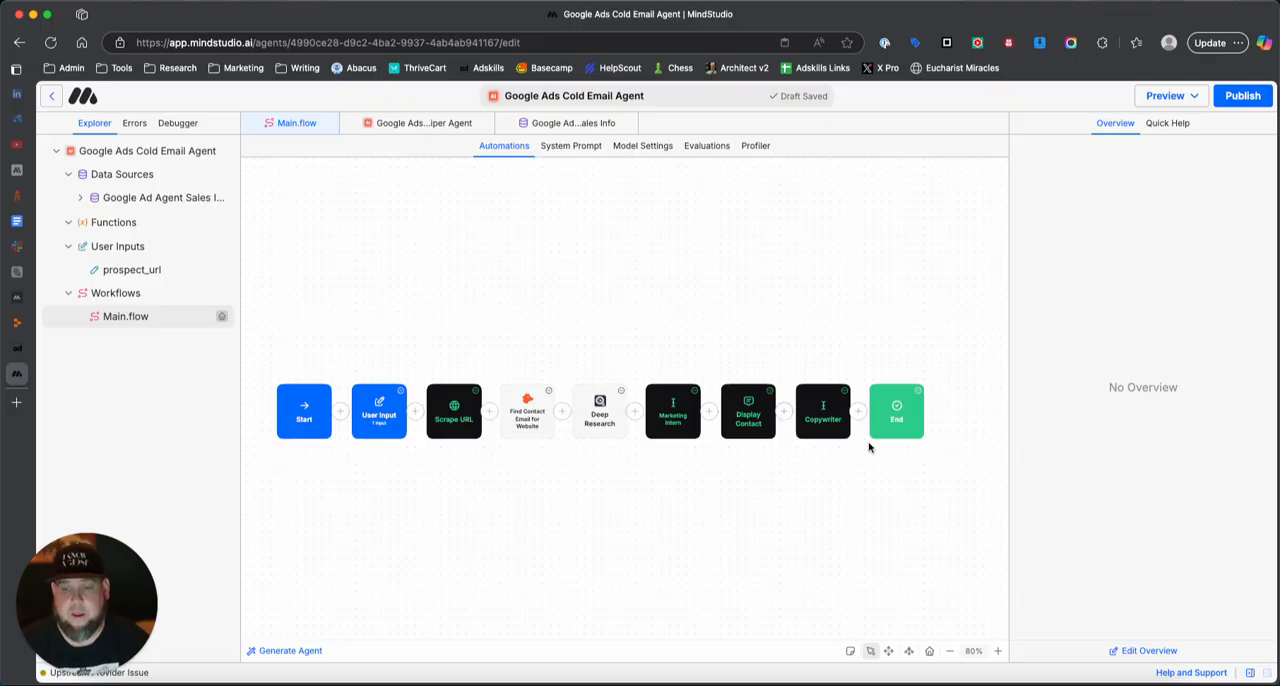
mouse_move(638, 472)
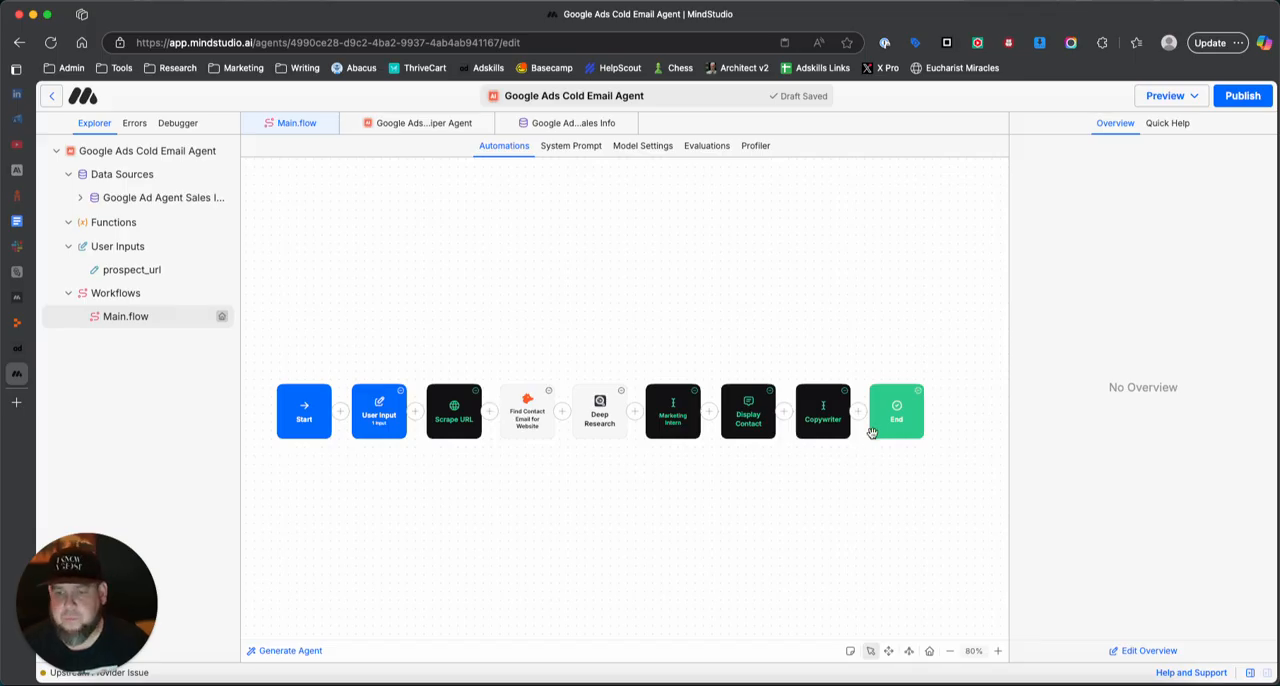
mouse_move(830, 458)
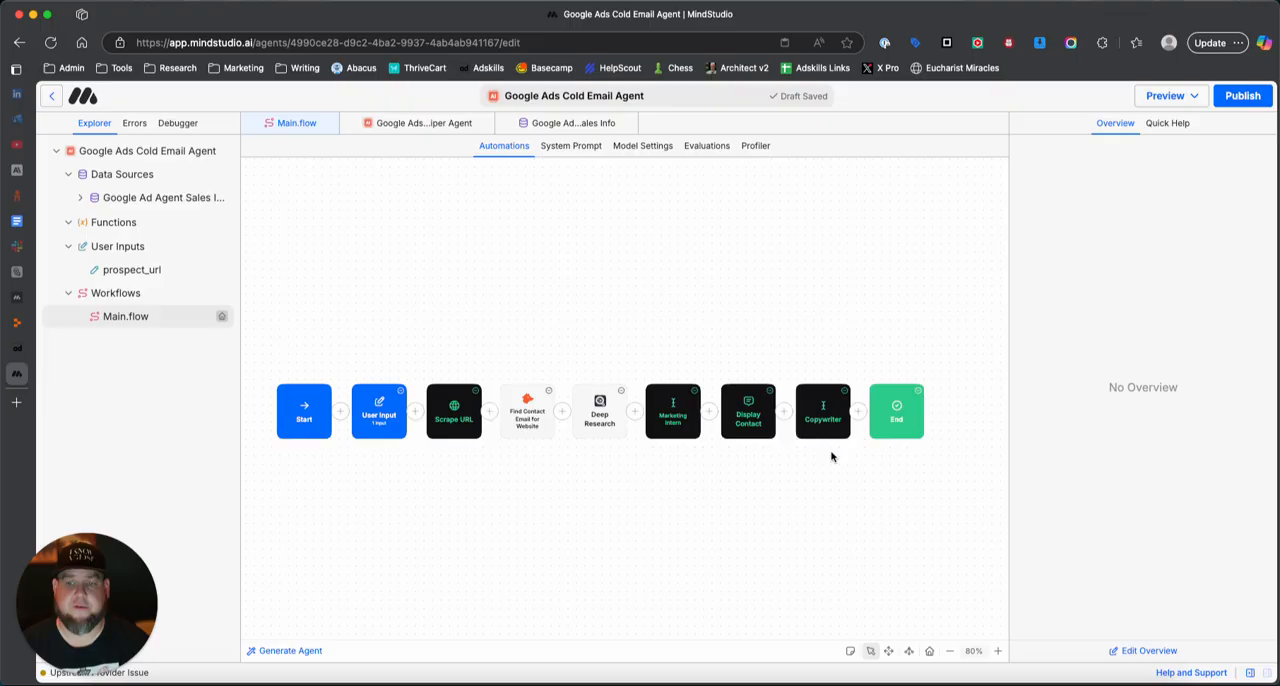
mouse_move(560, 472)
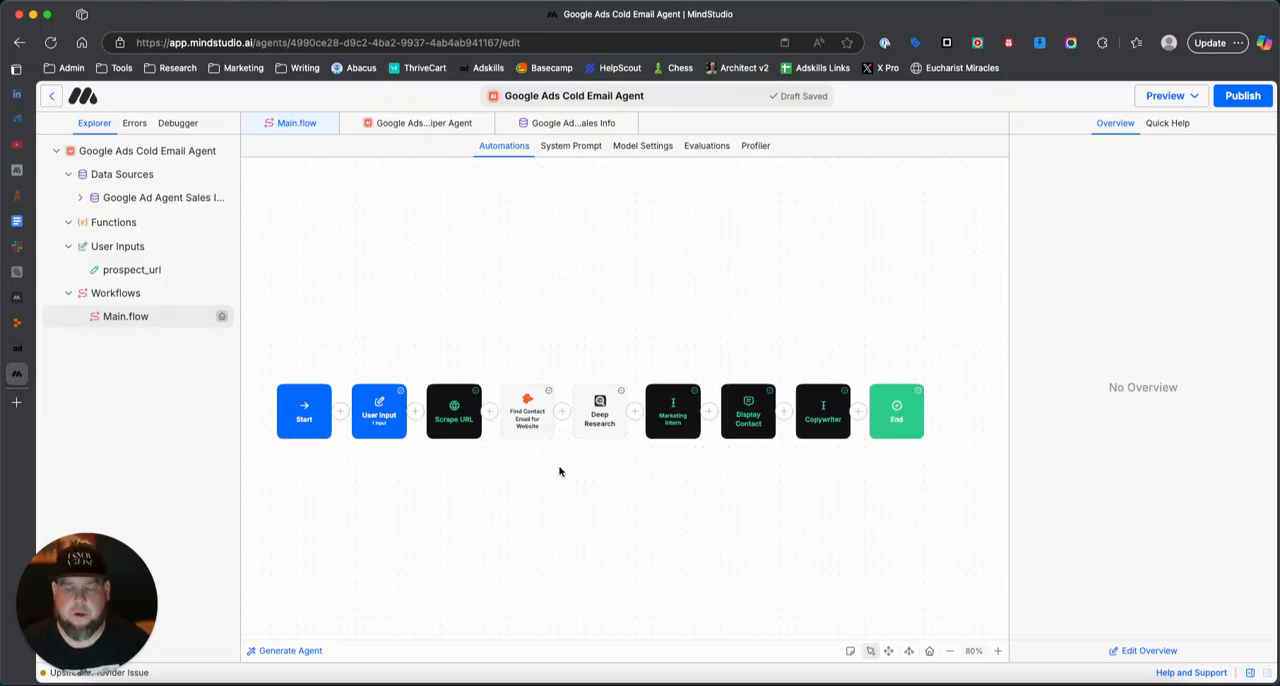
left_click(378, 412)
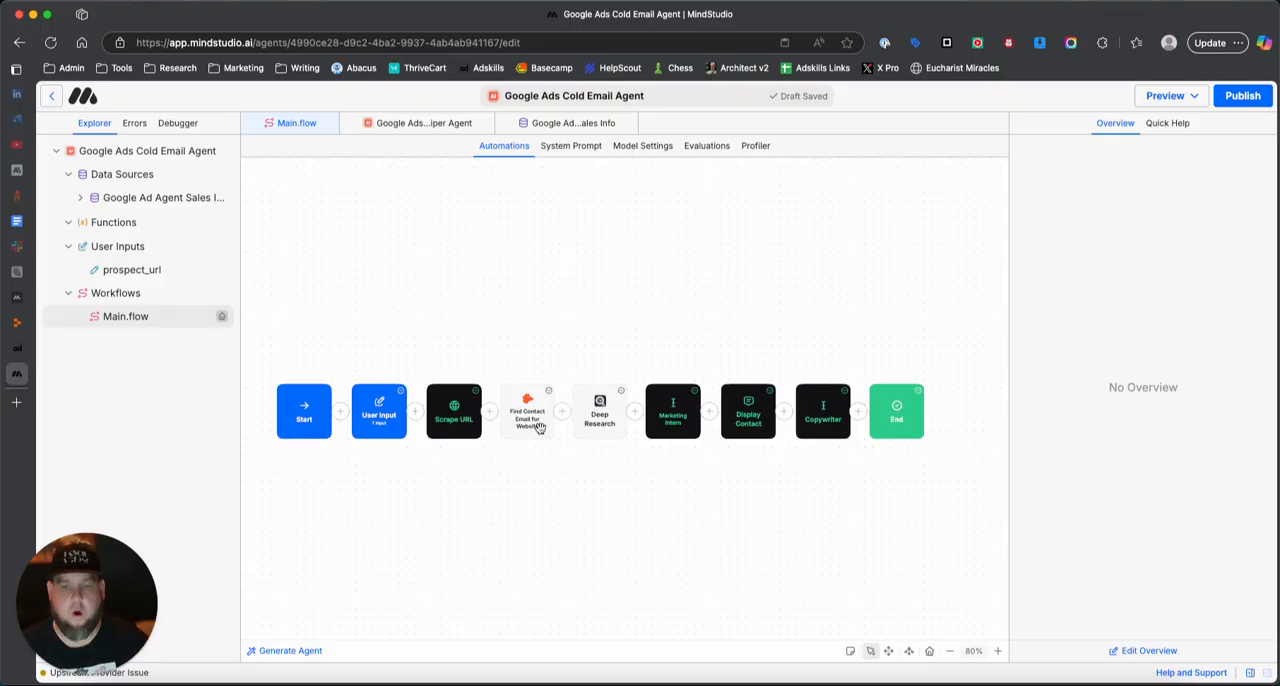
mouse_move(828, 450)
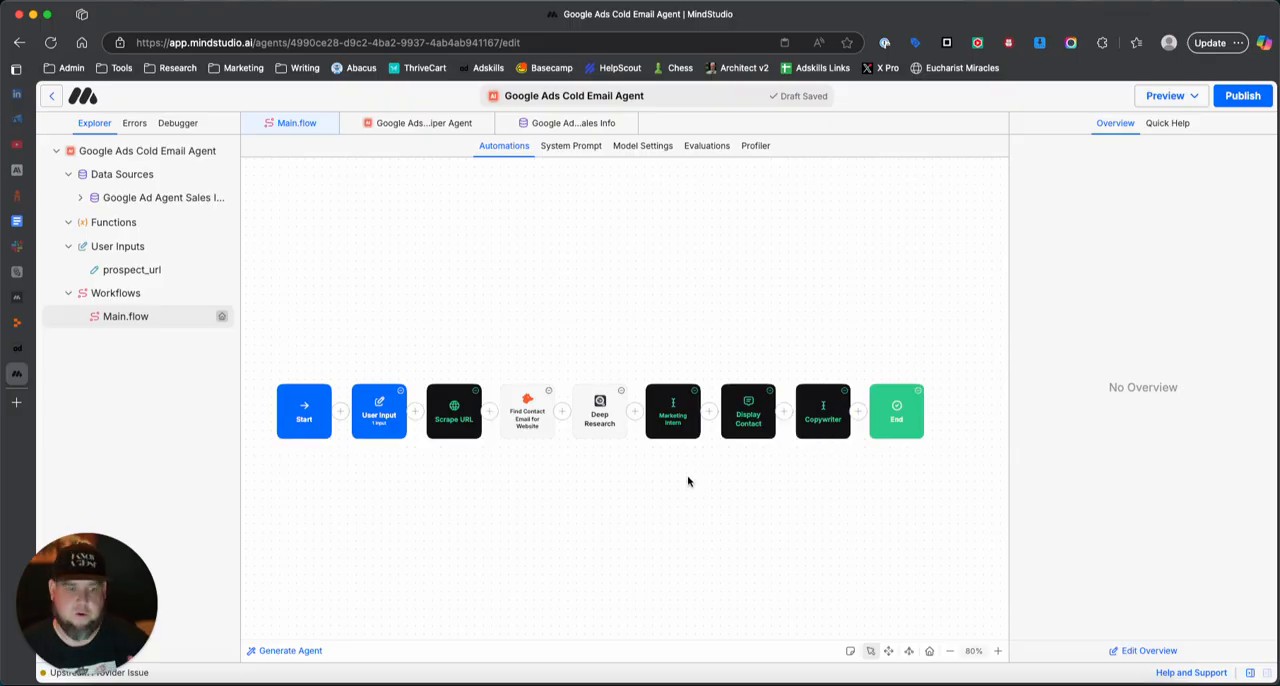
mouse_move(652, 520)
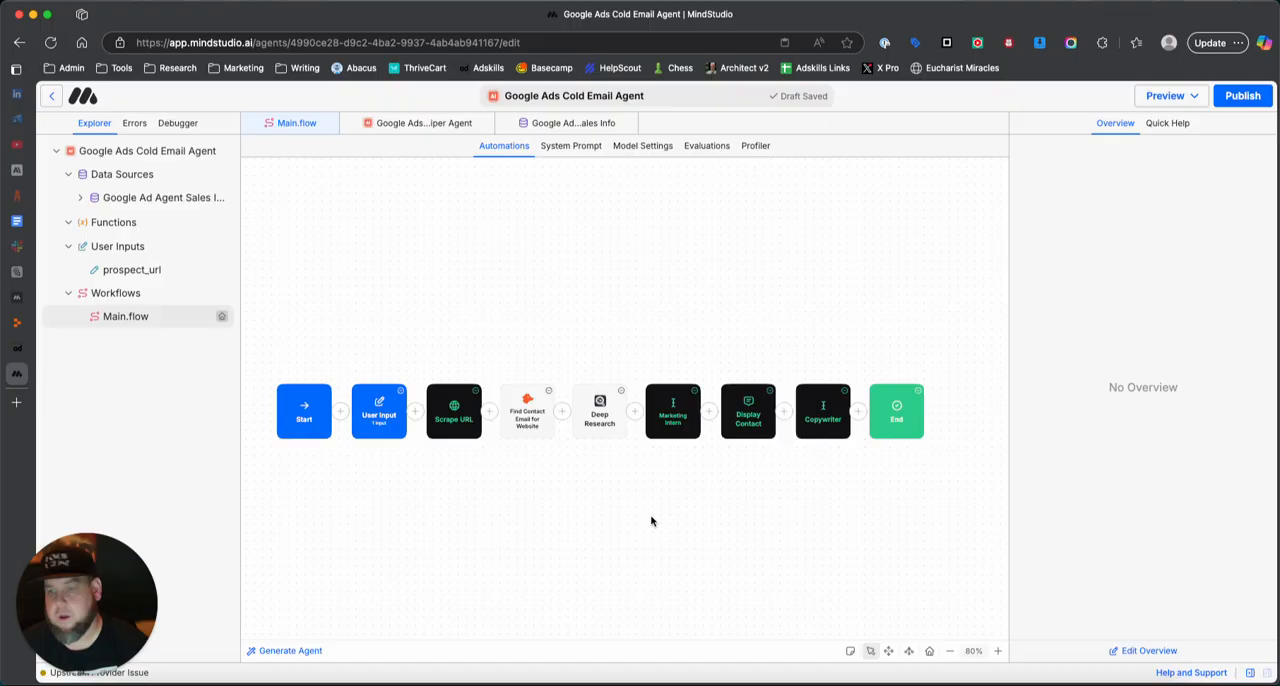